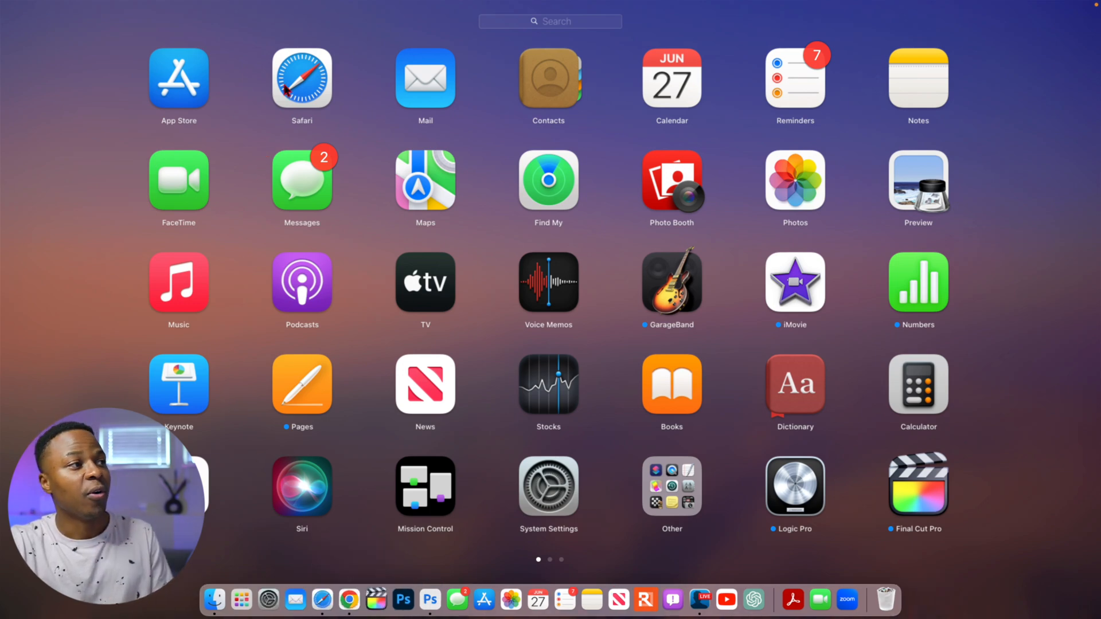
Launch Safari and load the Apple Developer Operating Systems downloads page
click(302, 80)
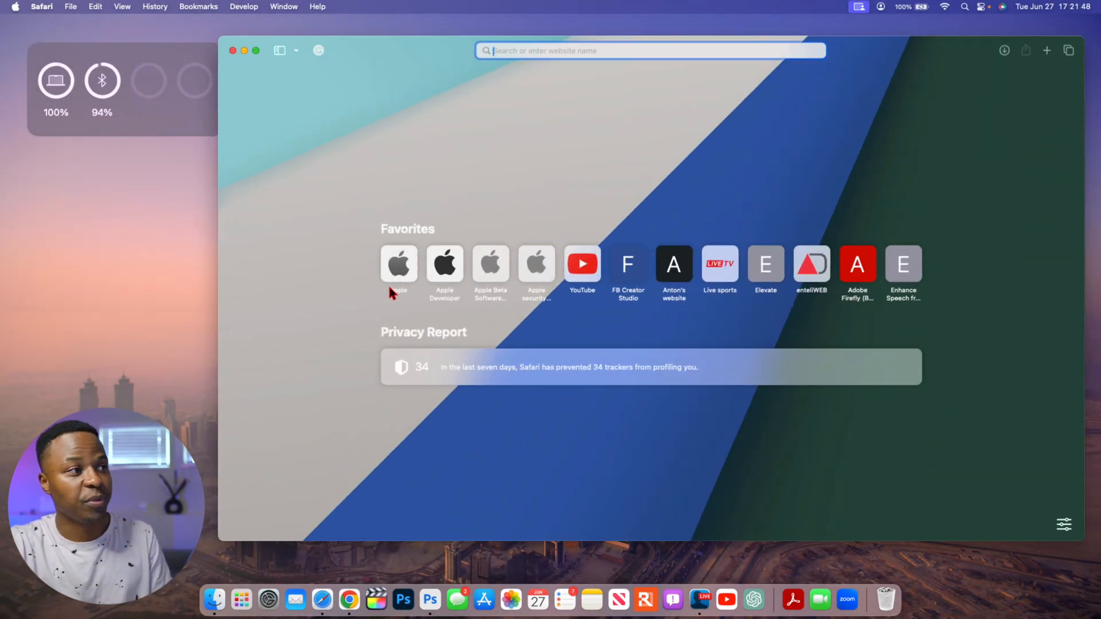
click(445, 264)
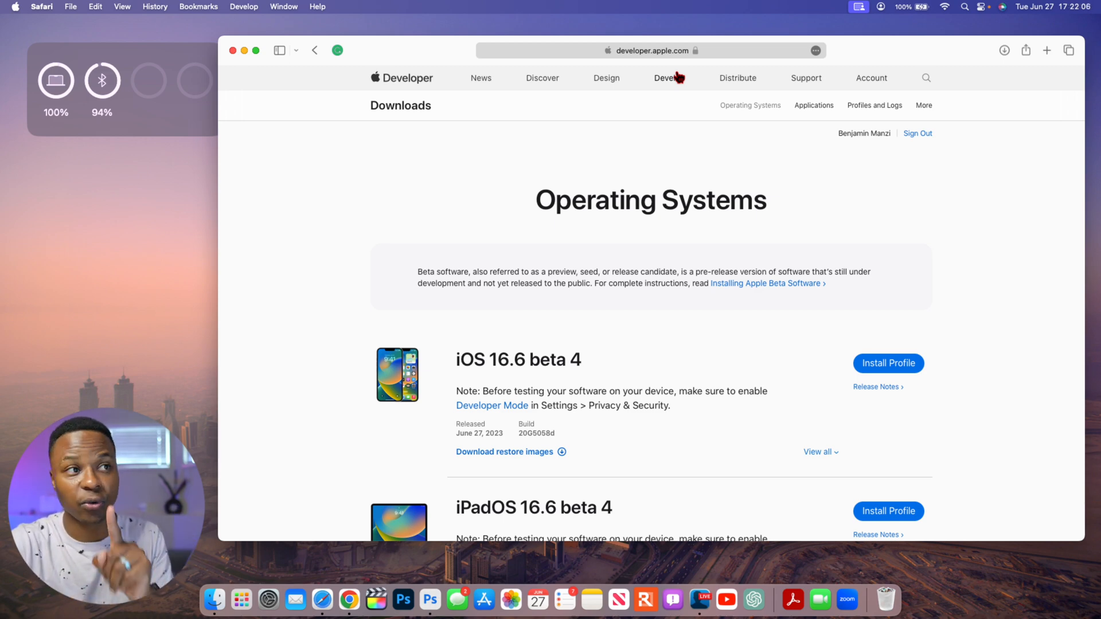
mouse_move(791, 130)
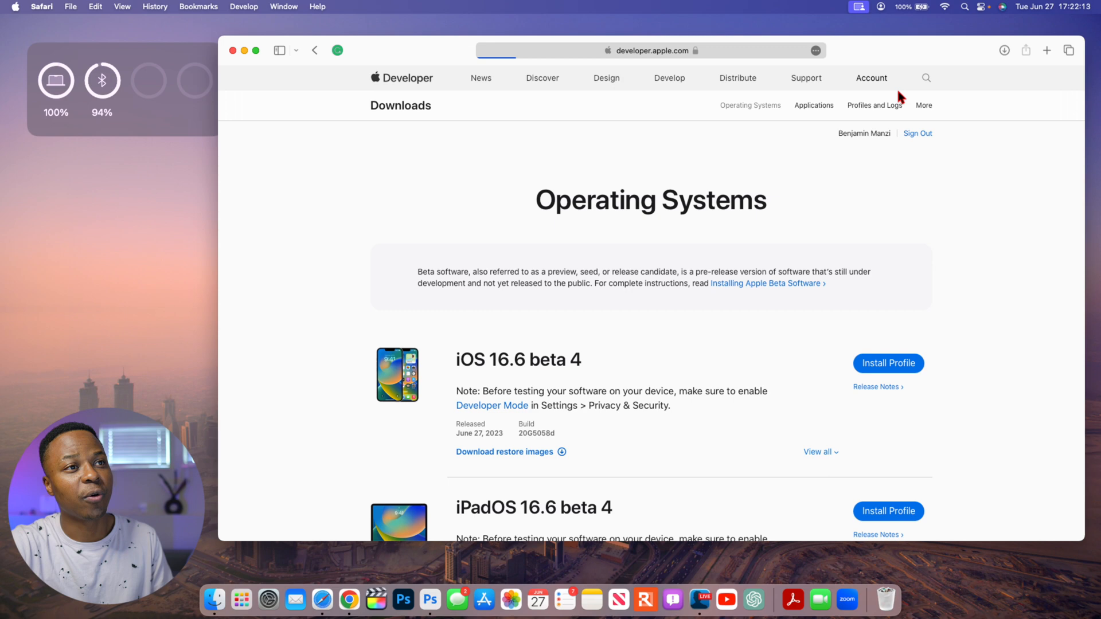
Go through Account > Software Downloads to the Xcode 15 beta 2 download listing
click(872, 78)
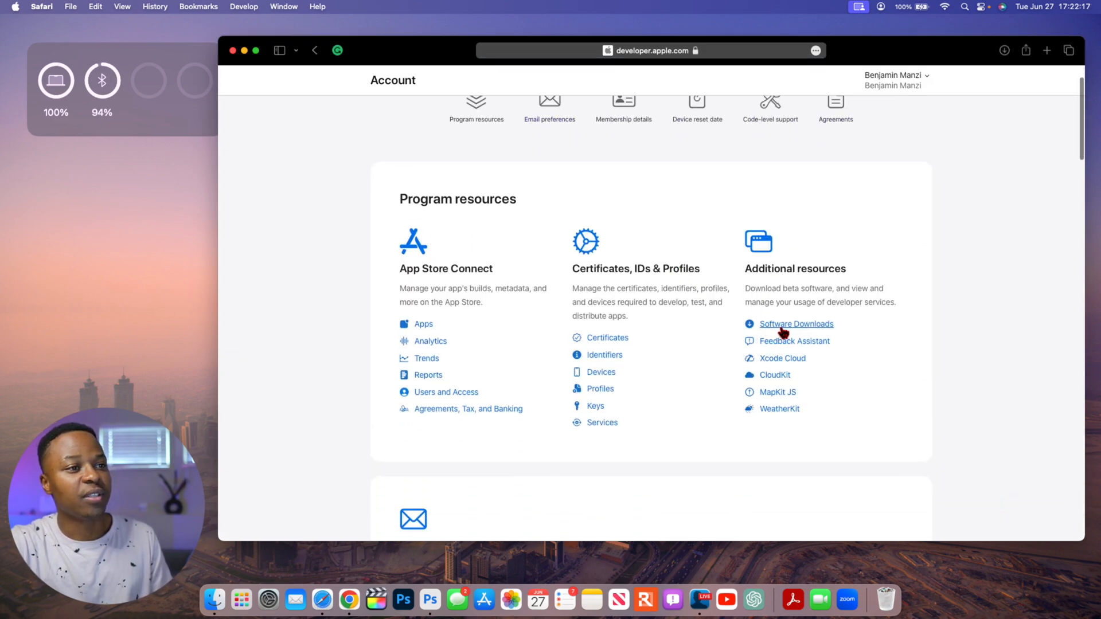
click(796, 324)
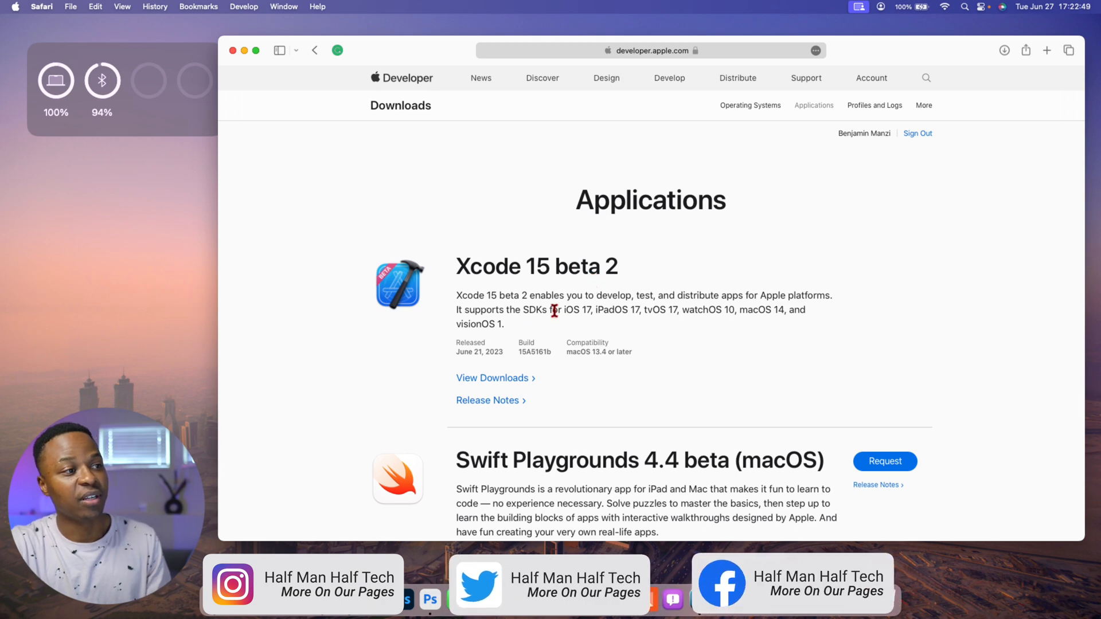
mouse_move(542, 324)
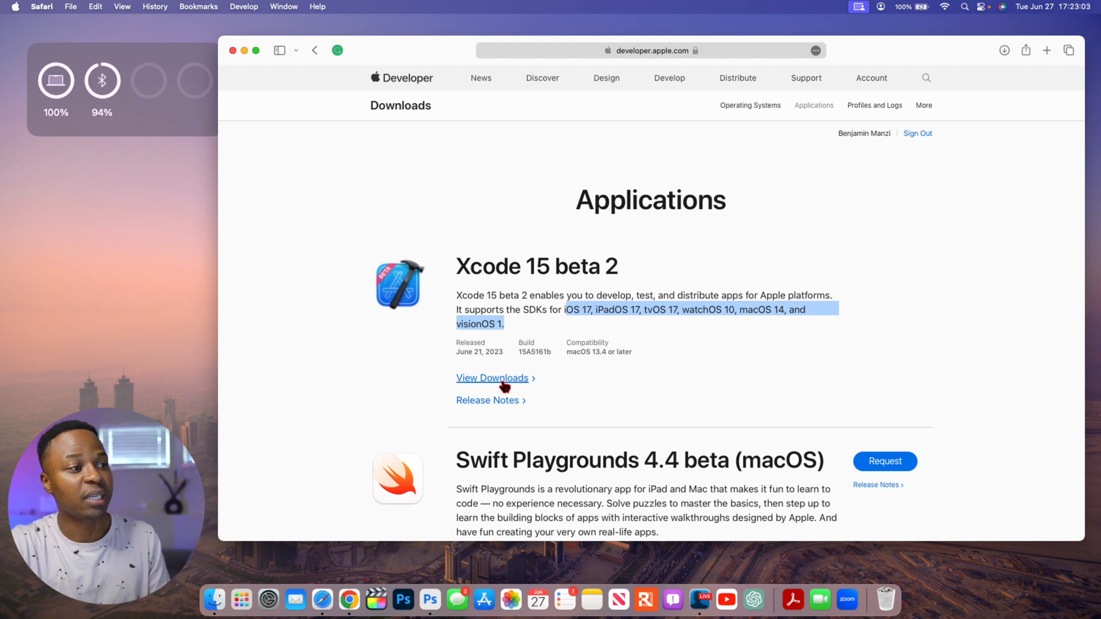
click(492, 377)
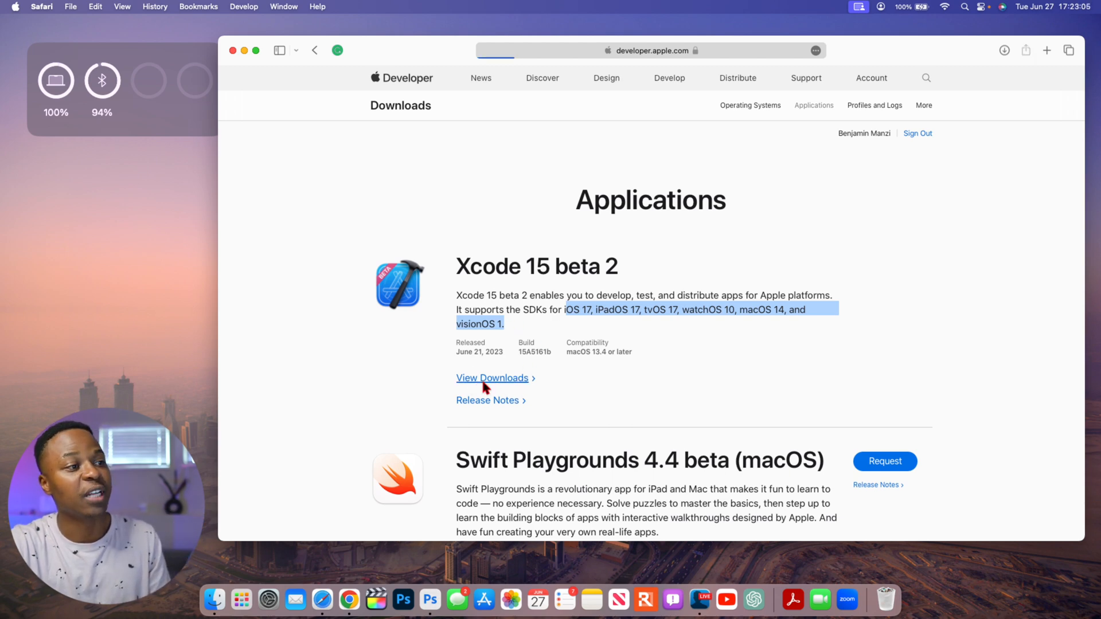
click(492, 378)
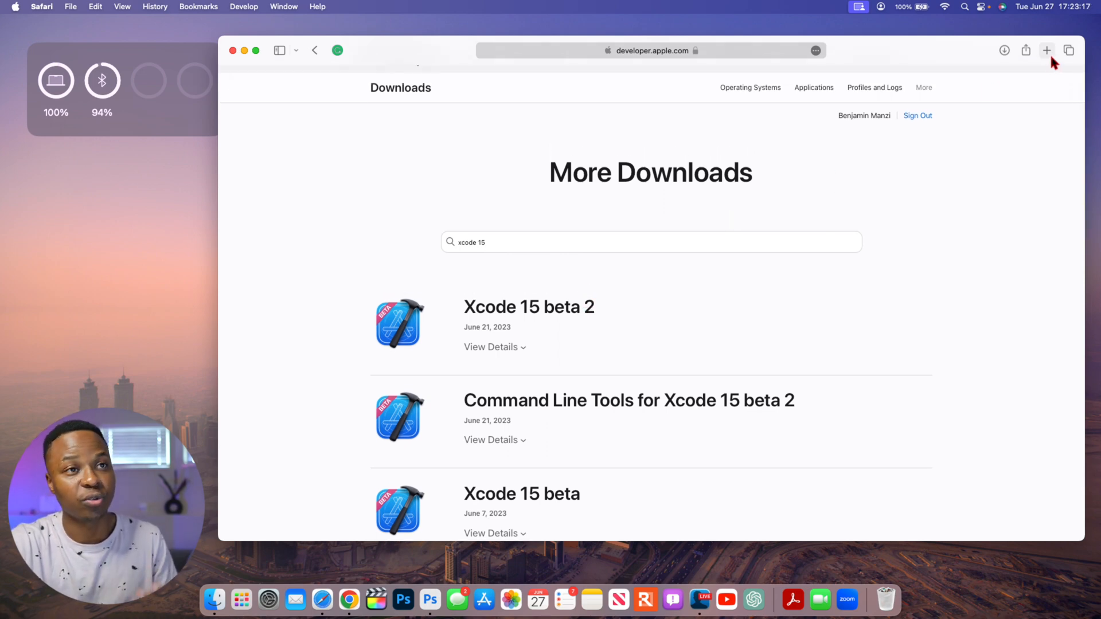
click(1046, 49)
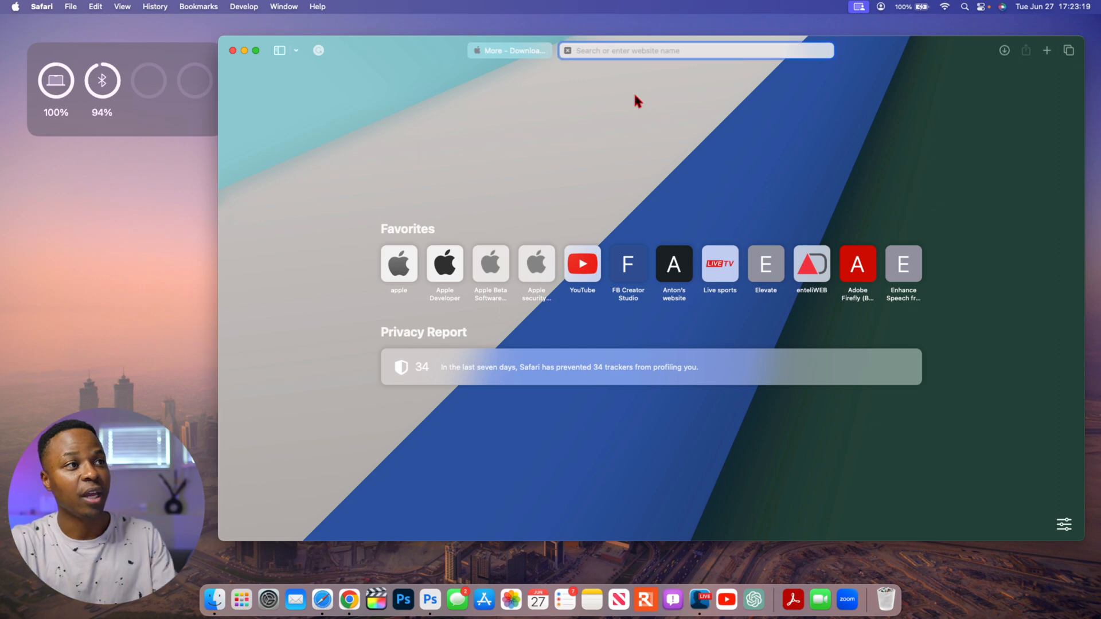
text(visions.ca)
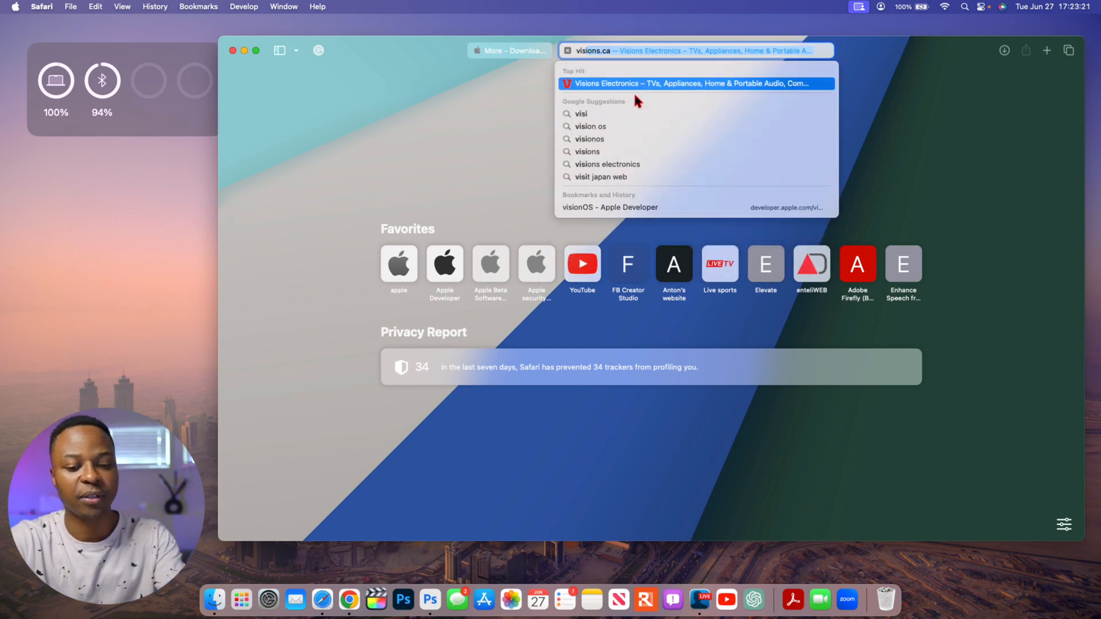
click(590, 127)
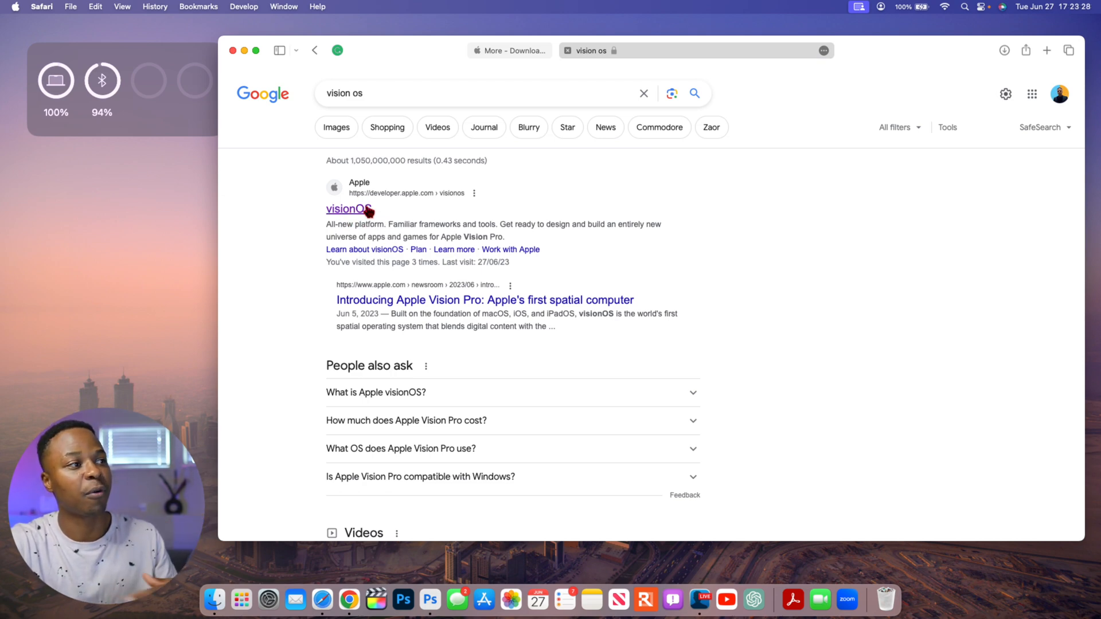
click(348, 209)
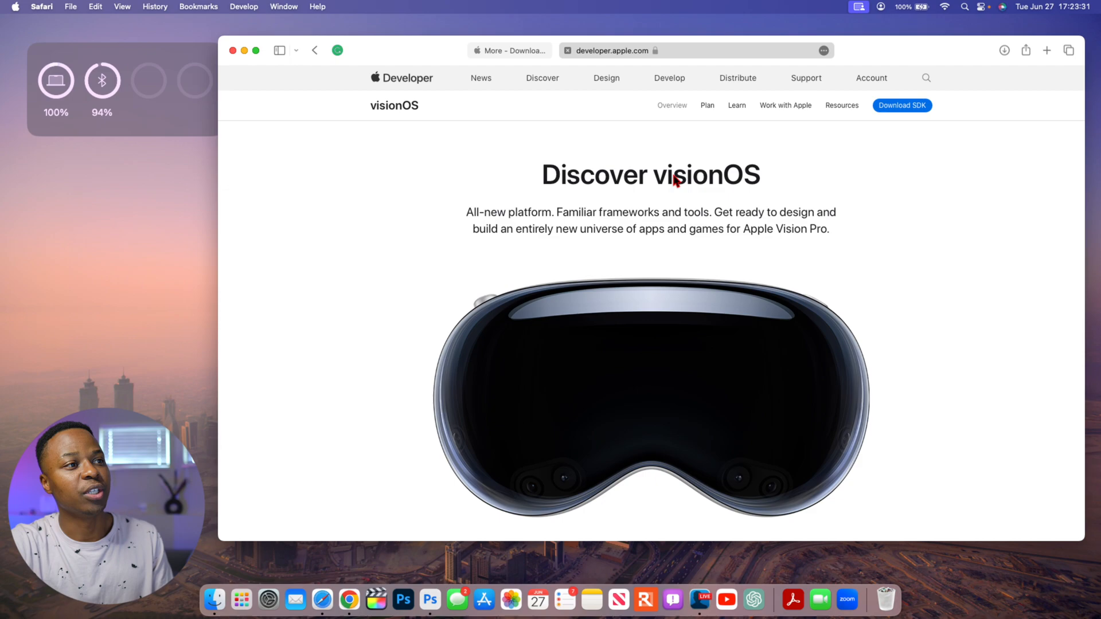
scroll(down, 3)
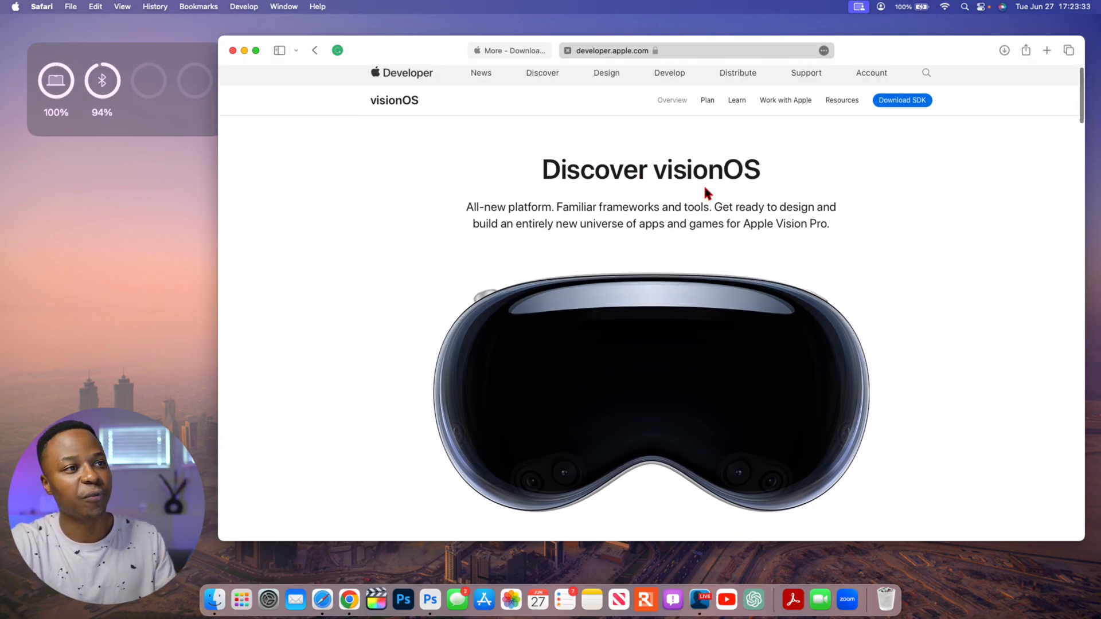
scroll(down, 3)
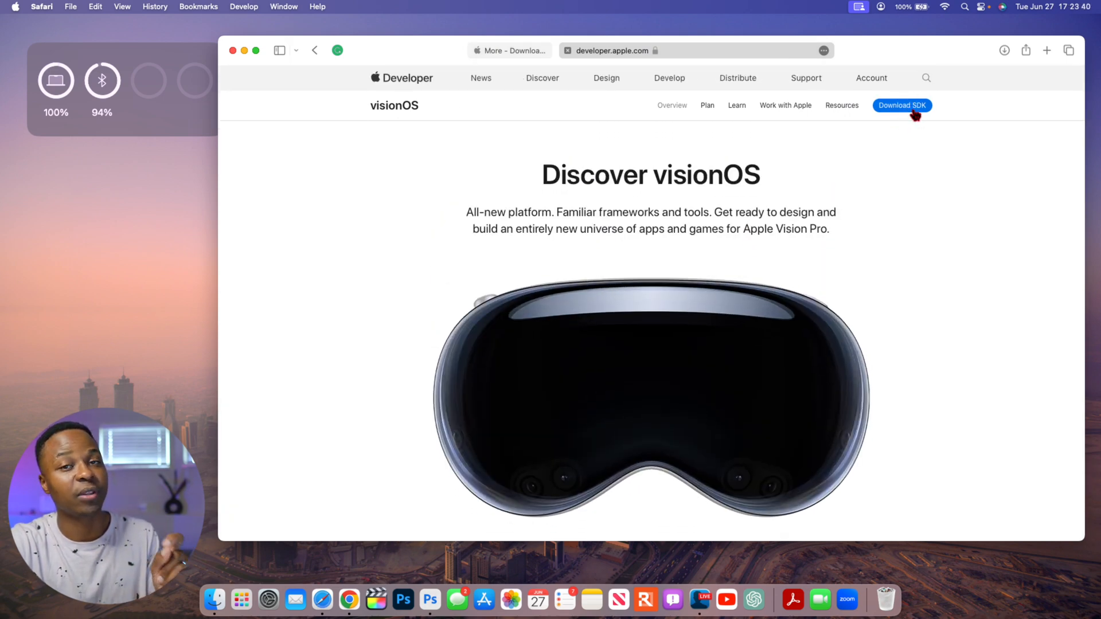
click(901, 105)
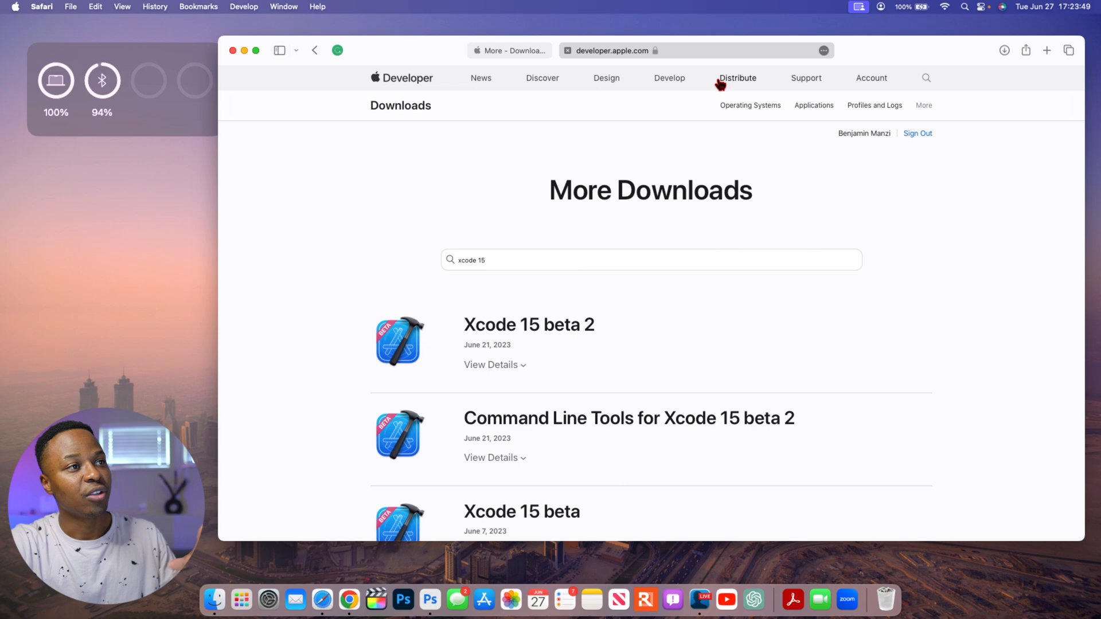
mouse_move(687, 194)
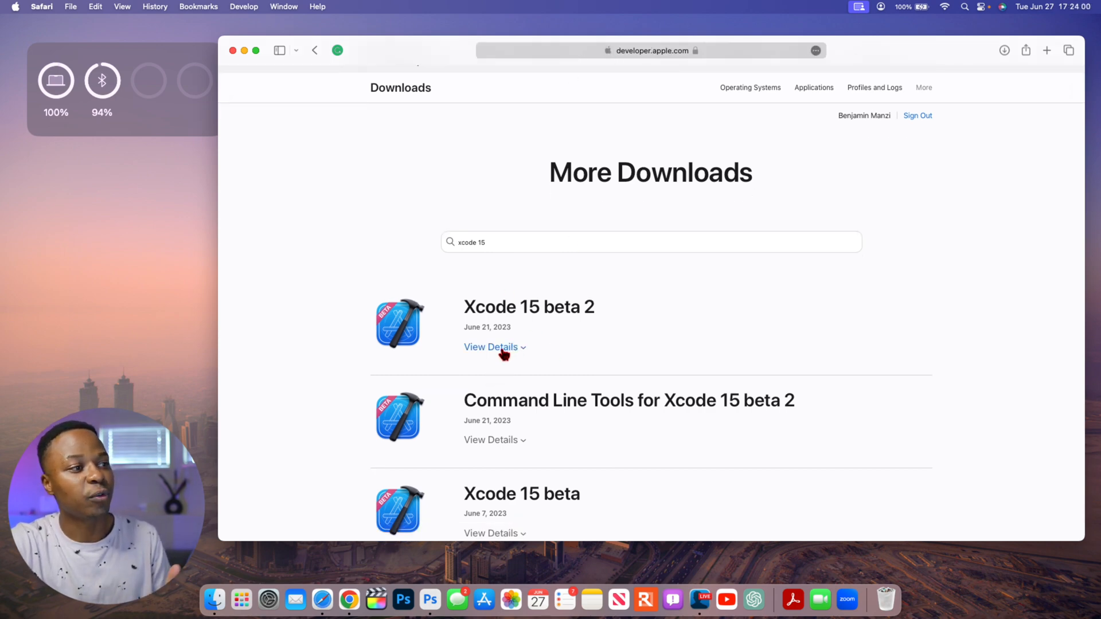
Expand Xcode 15 beta 2, untick iOS 17 beta 2 and tick the visionOS 1 beta platform
click(491, 346)
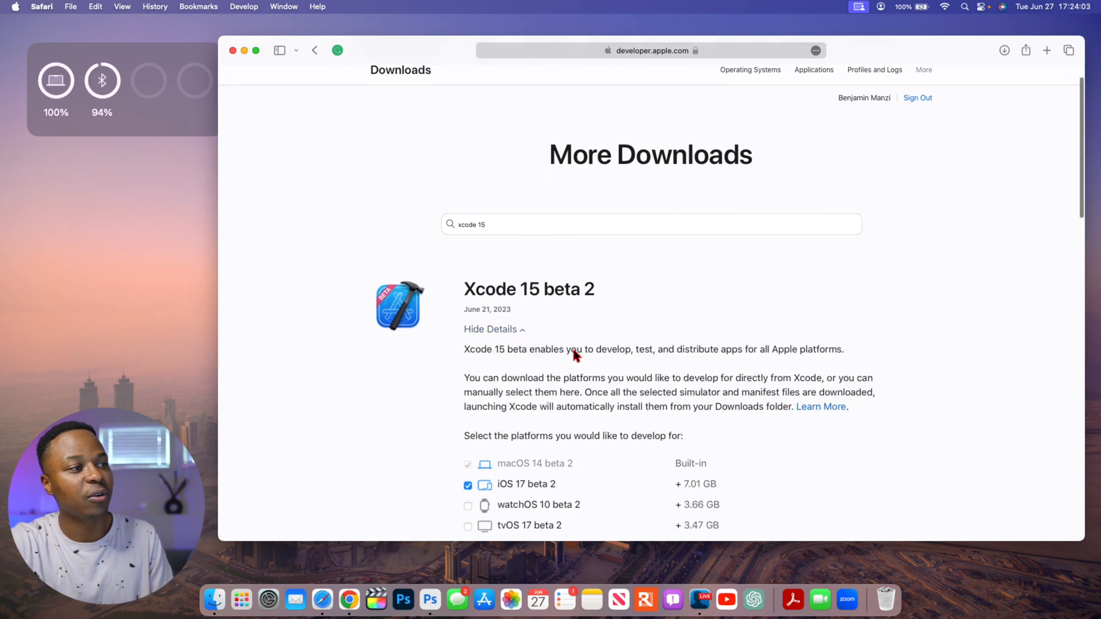
scroll(down, 3)
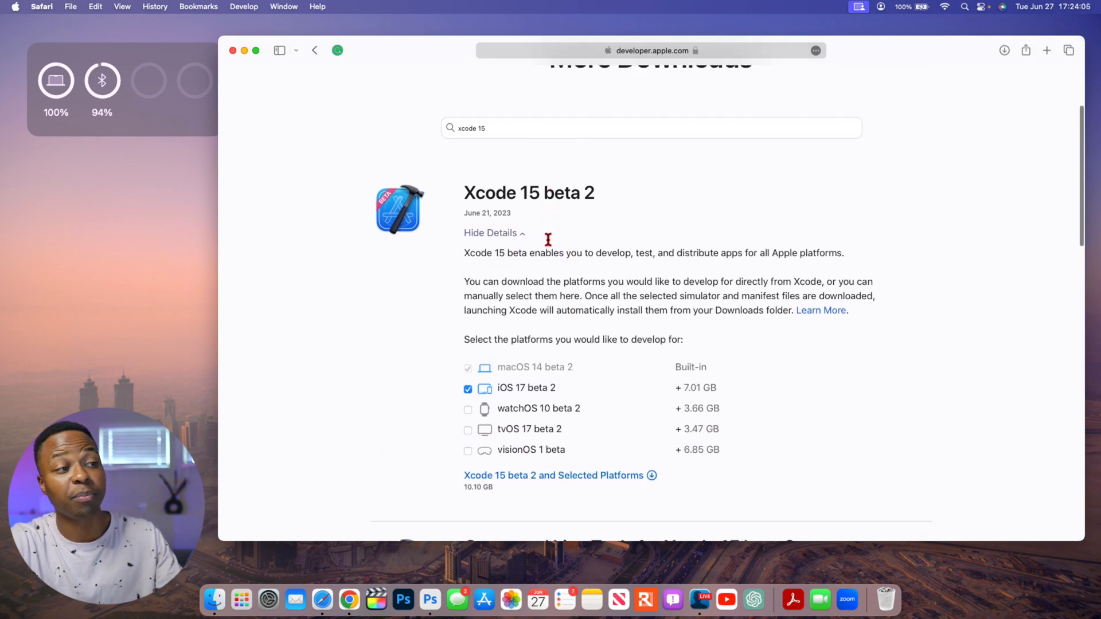
scroll(down, 3)
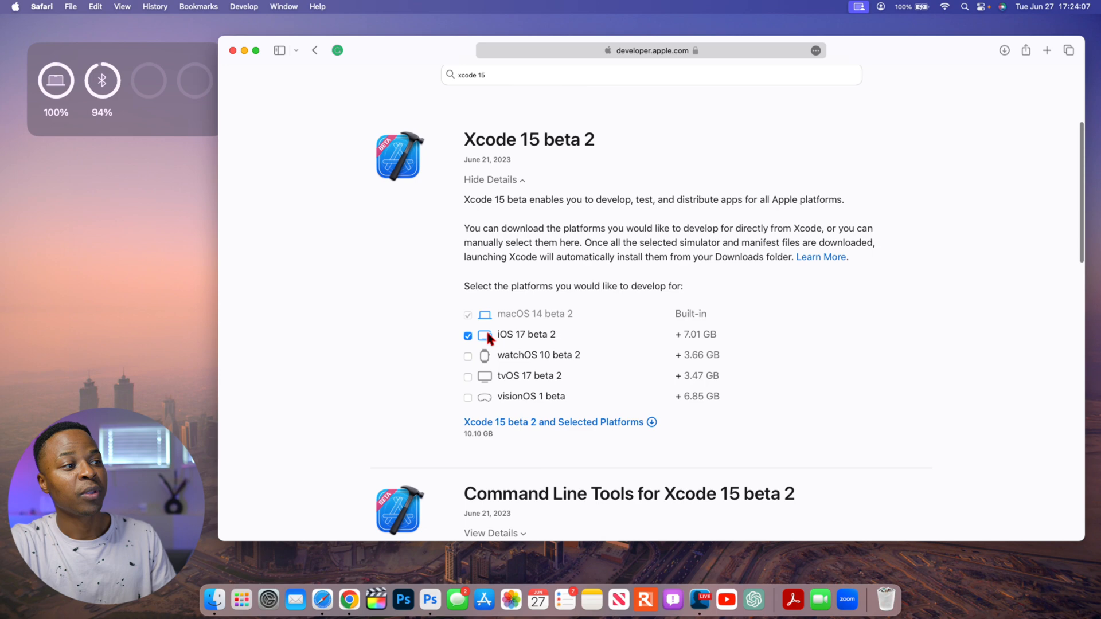
mouse_move(529, 332)
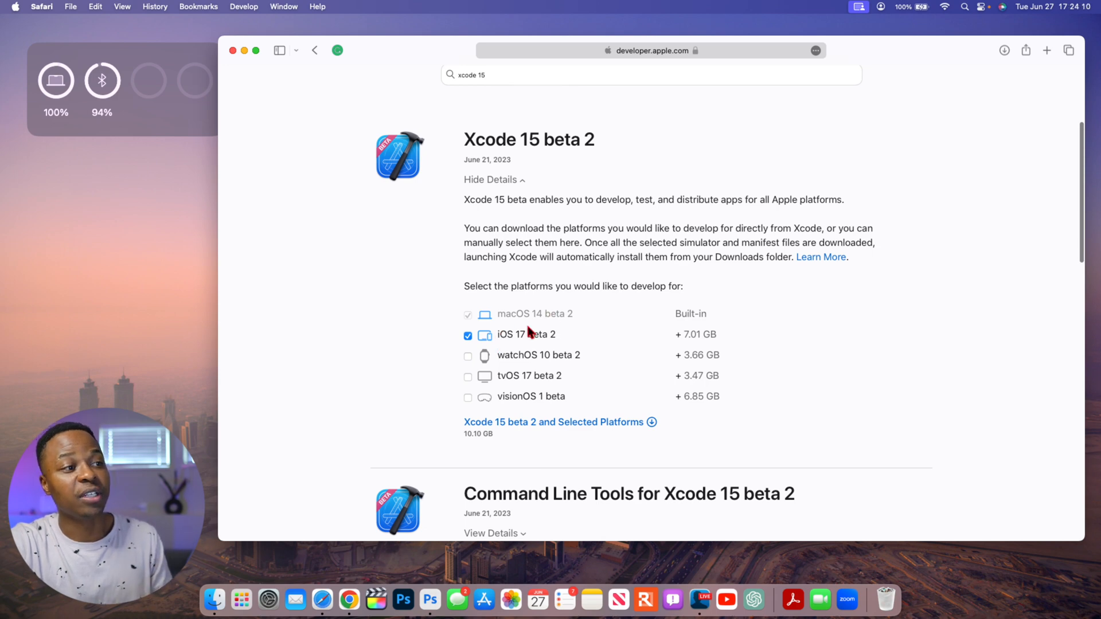
mouse_move(531, 345)
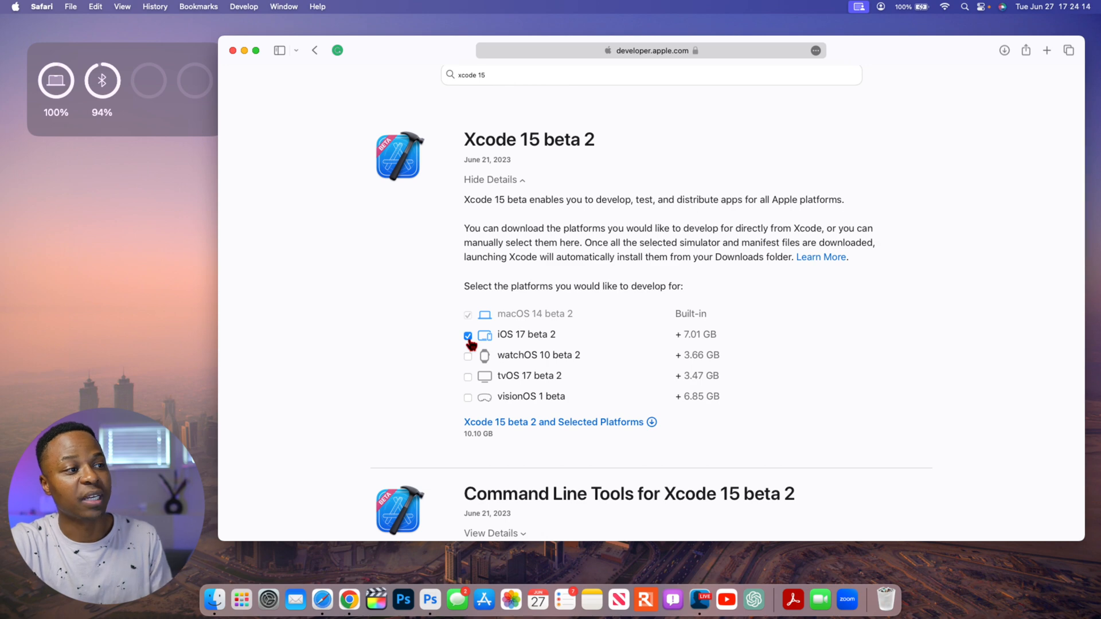
click(467, 335)
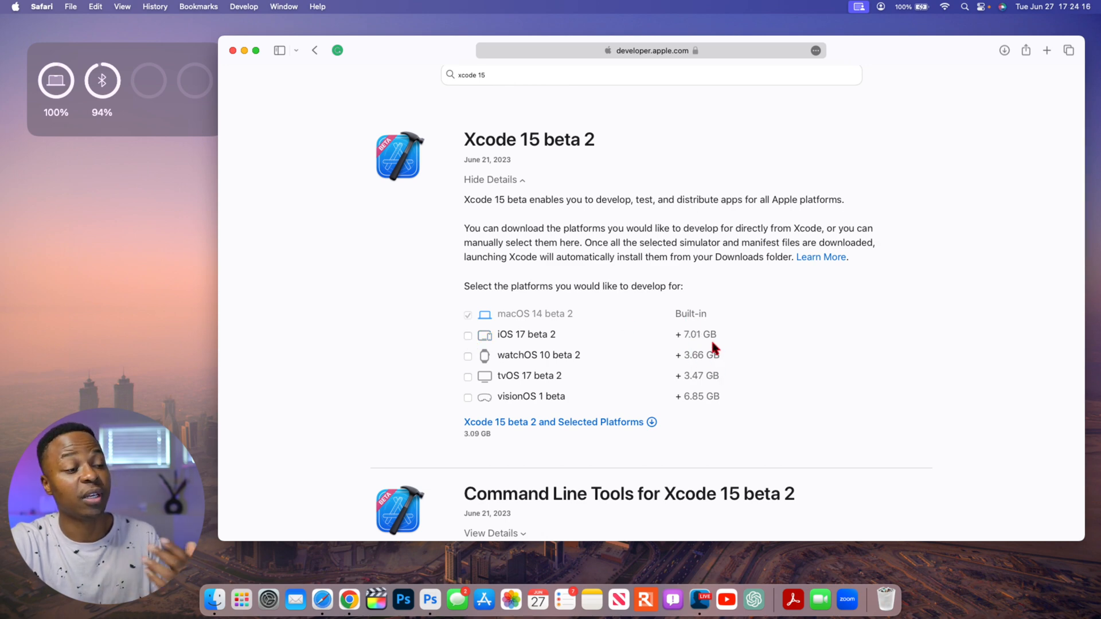
mouse_move(706, 343)
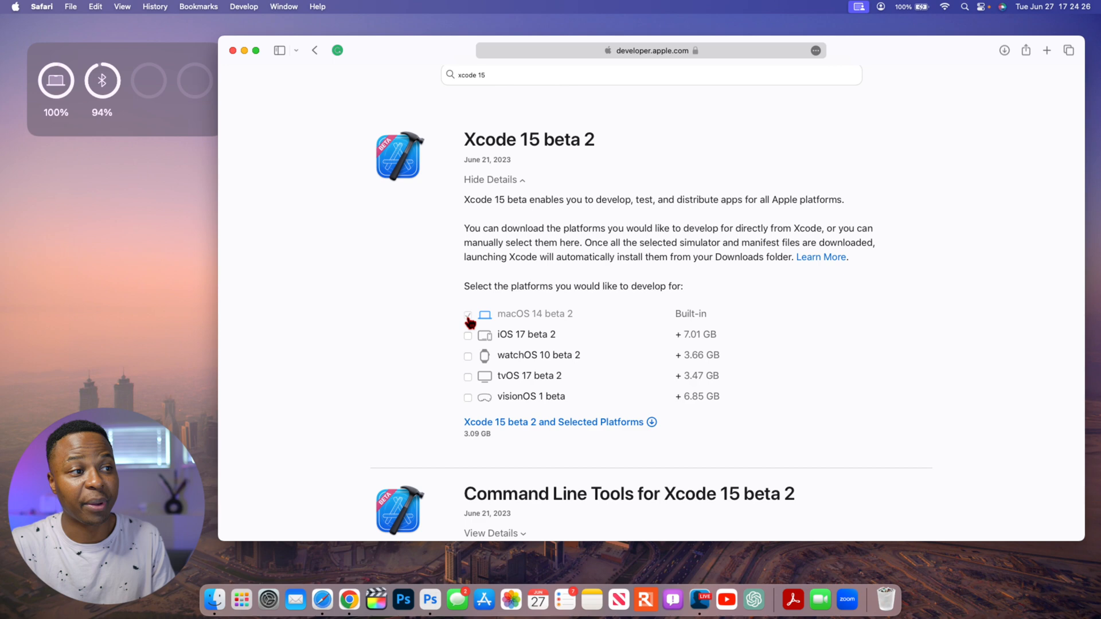
click(467, 314)
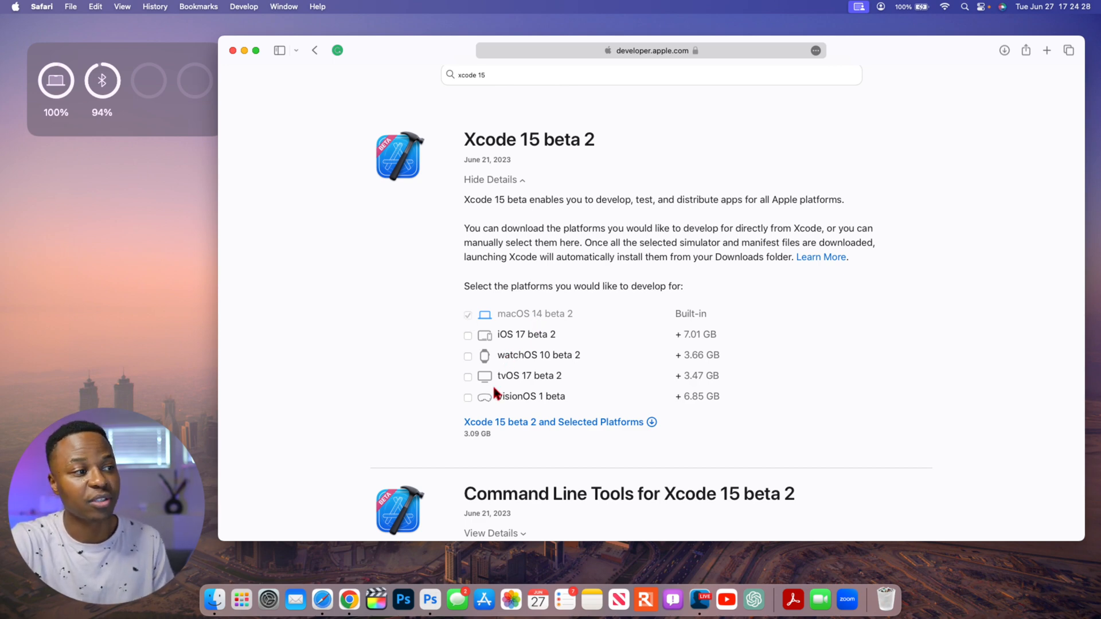
click(467, 398)
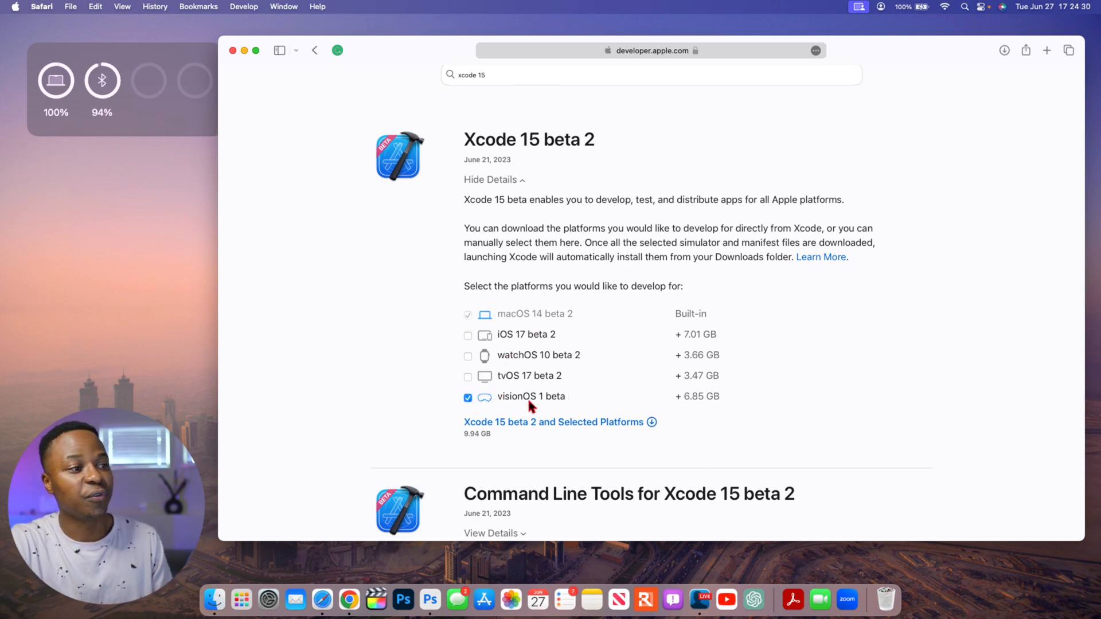
mouse_move(727, 423)
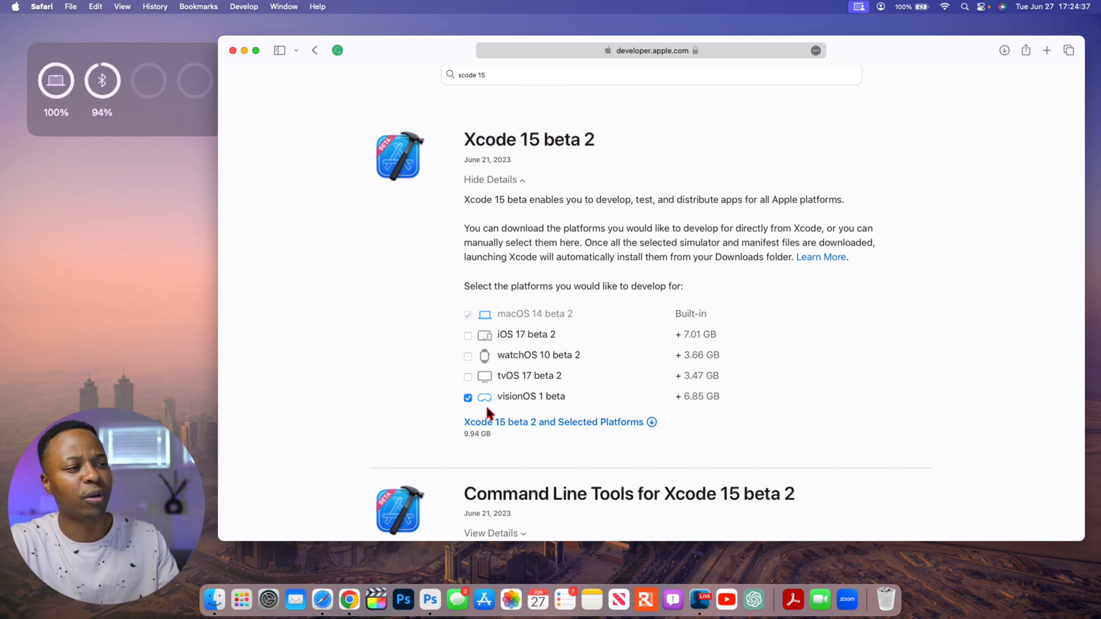
mouse_move(511, 368)
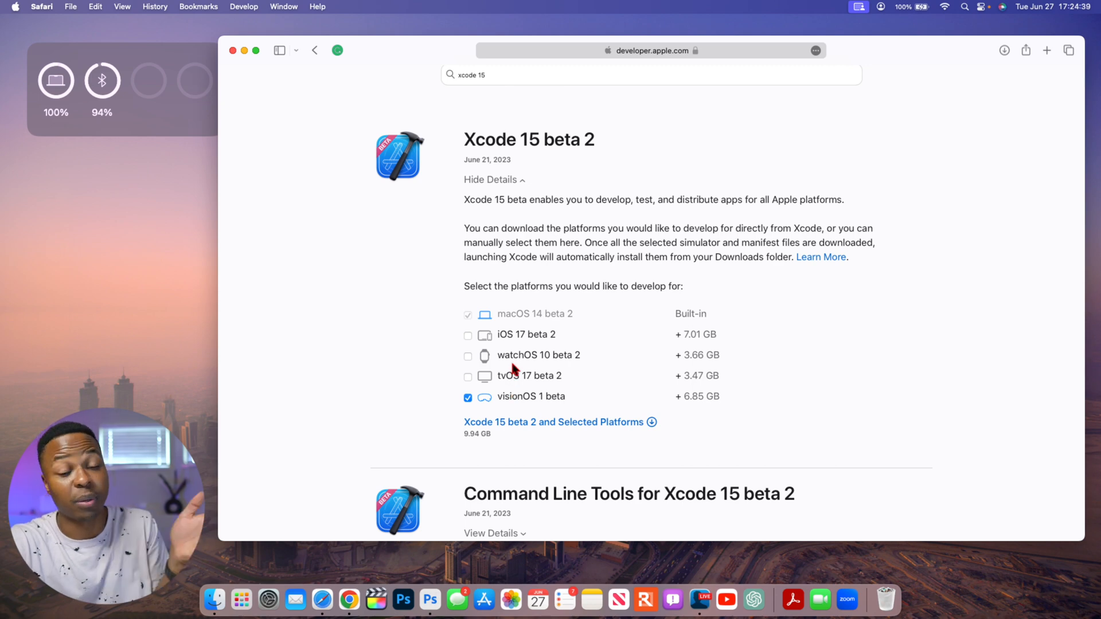
Keep iOS 17 beta 2 excluded and download Xcode 15 beta 2 with visionOS (9.94 GB)
click(468, 335)
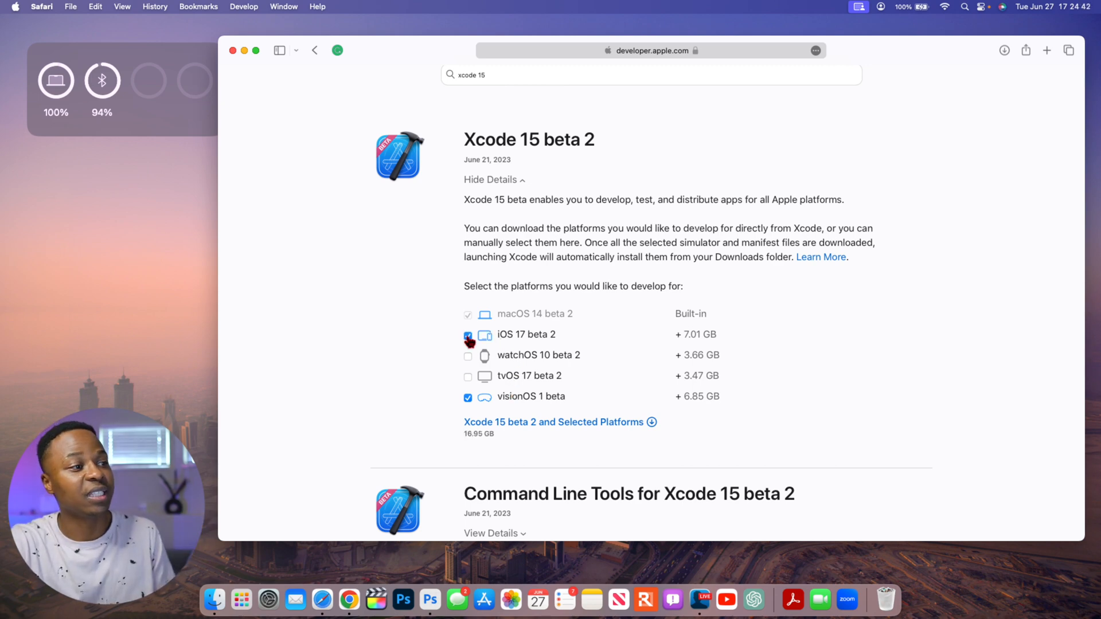
click(468, 335)
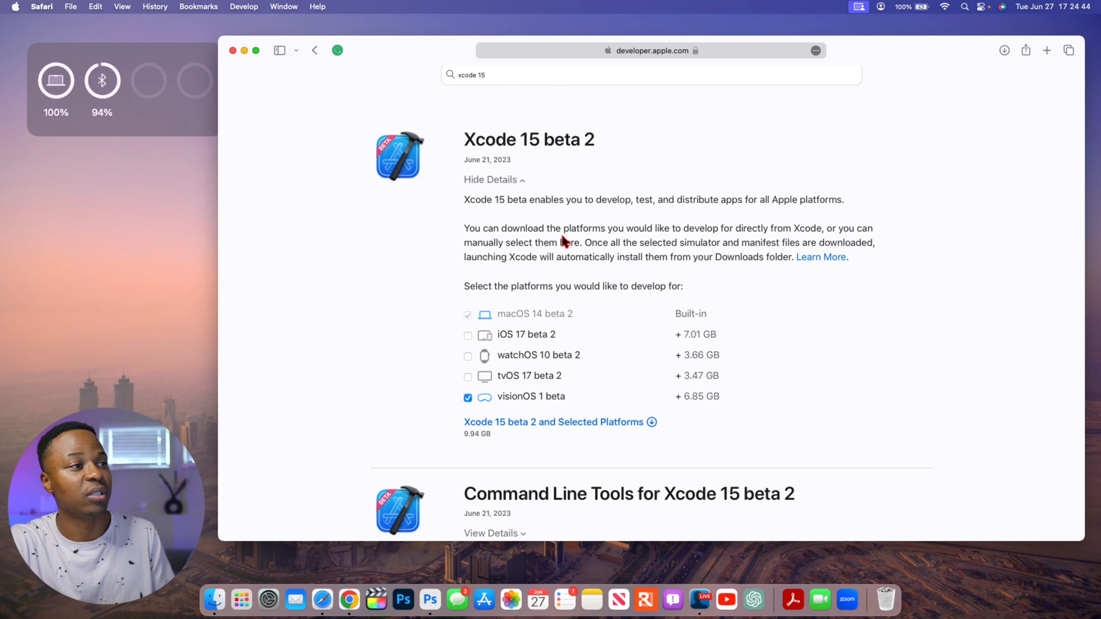
mouse_move(558, 408)
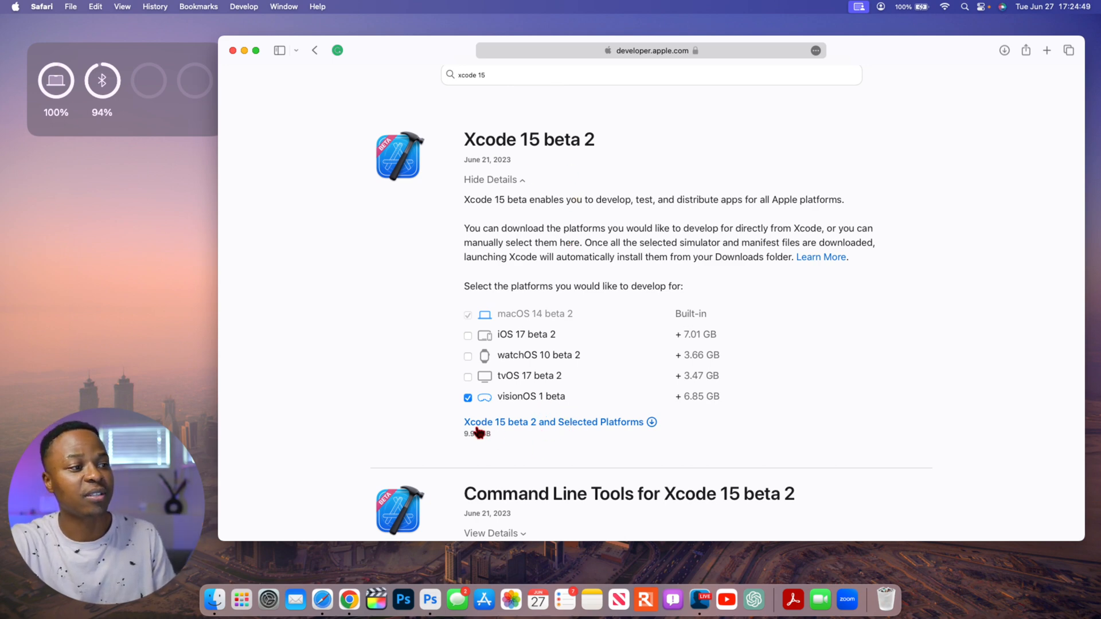
mouse_move(632, 426)
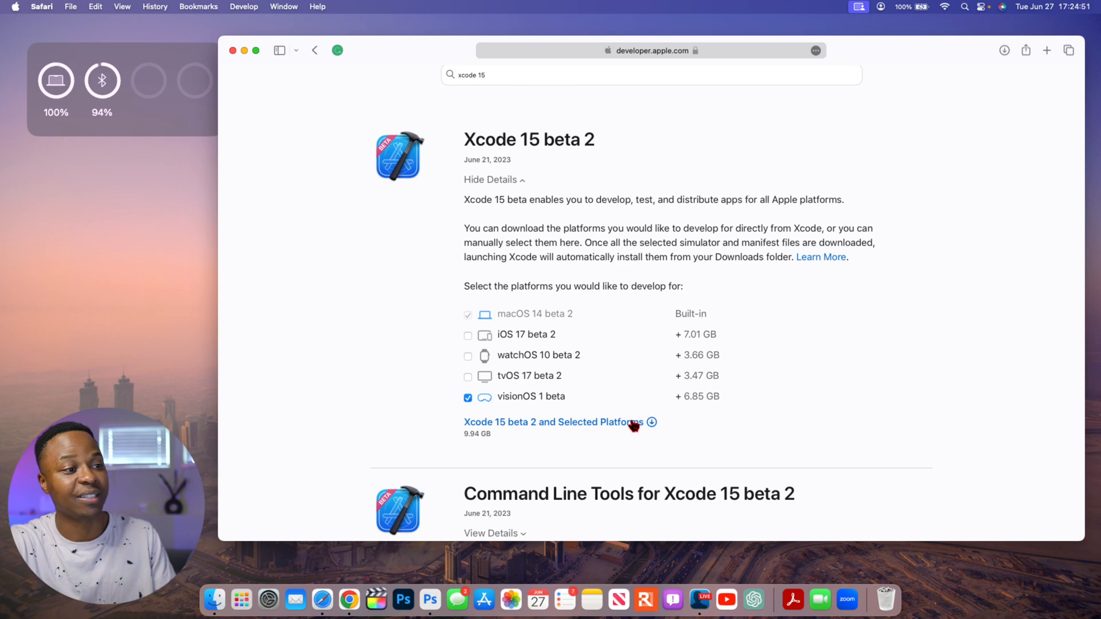
mouse_move(497, 405)
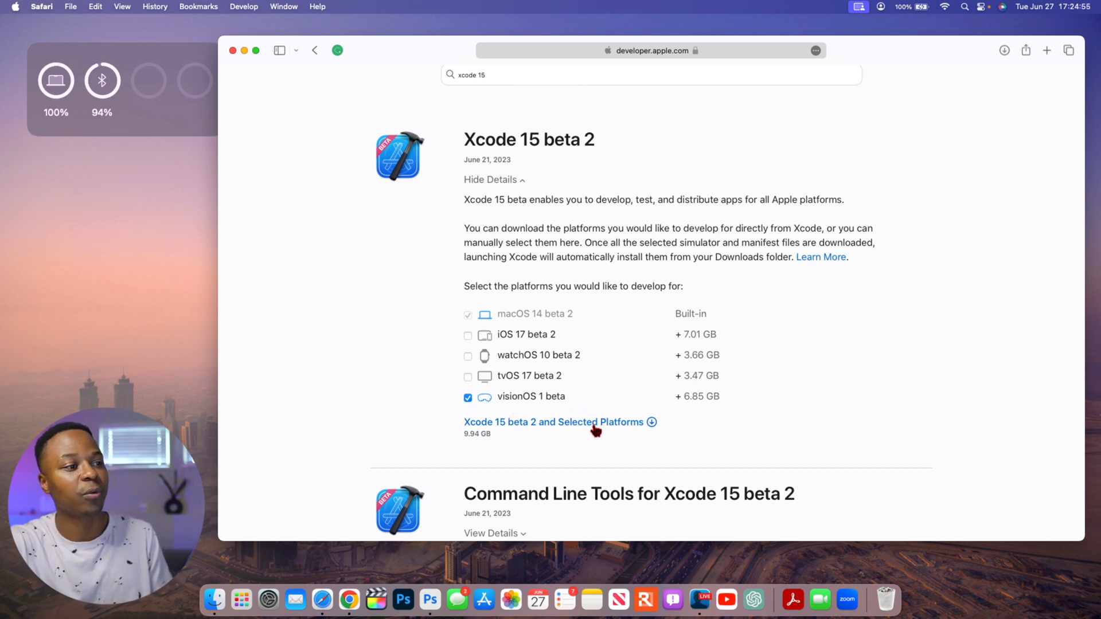
click(553, 422)
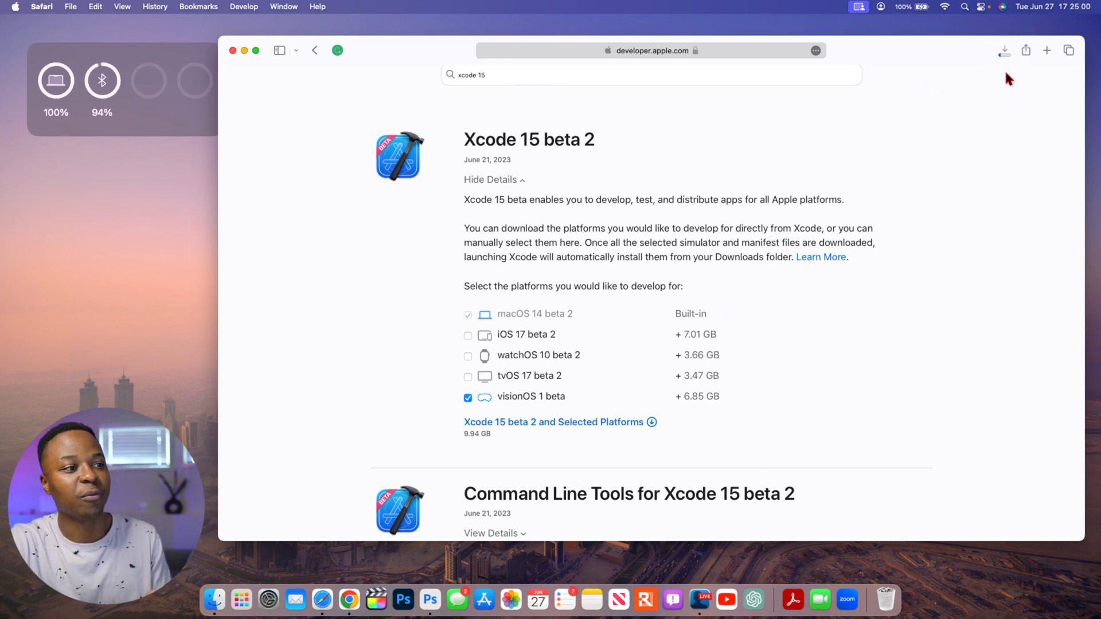
Reveal the downloaded simulator runtime and Xcode_15_beta_2.xip in the Downloads folder
click(1005, 50)
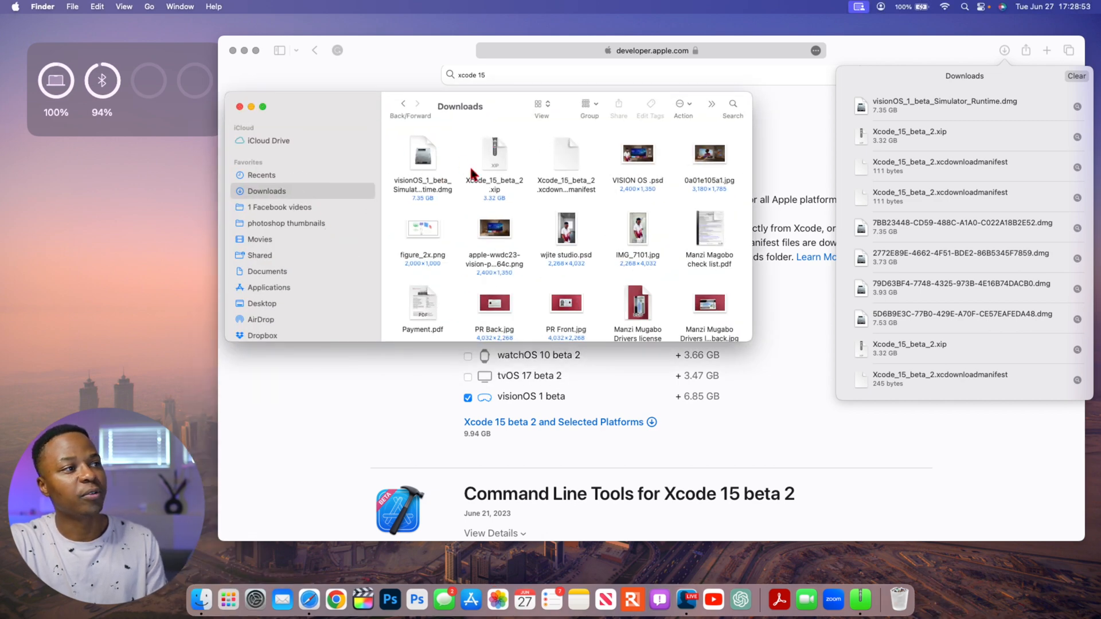
mouse_move(532, 192)
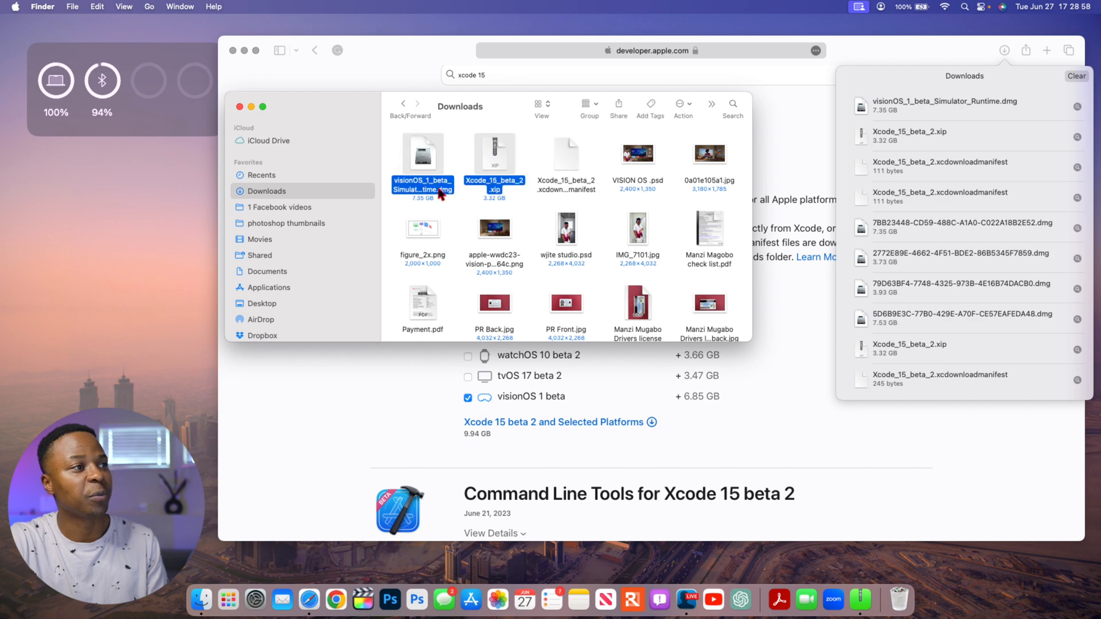
mouse_move(526, 156)
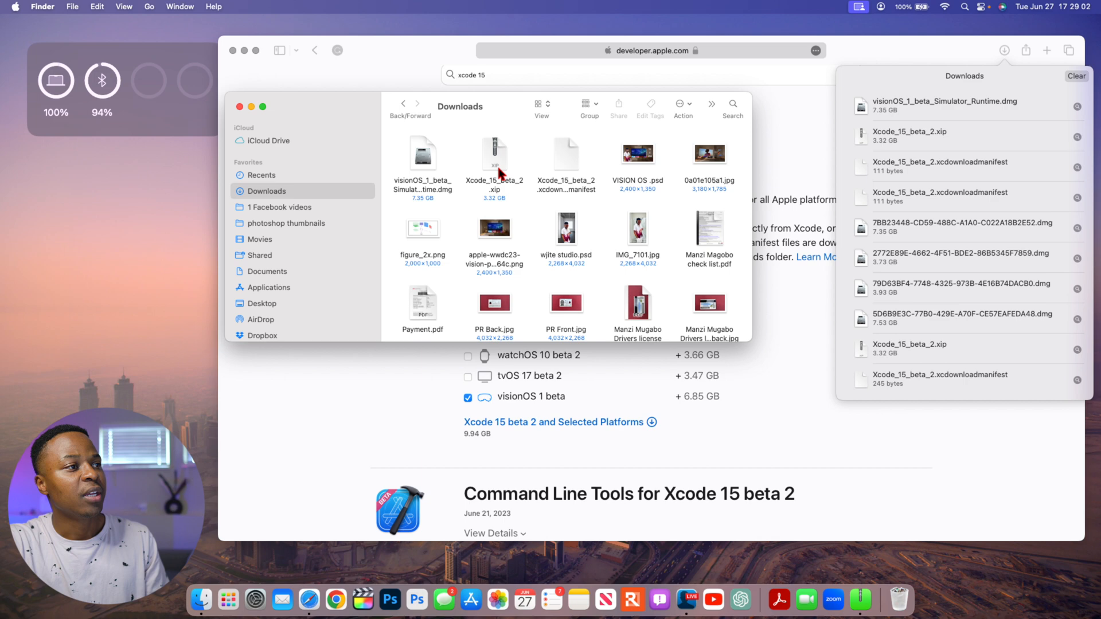
Extract Xcode_15_beta_2.xip and launch Xcode 15.0 beta 2 to its welcome window
double_click(494, 155)
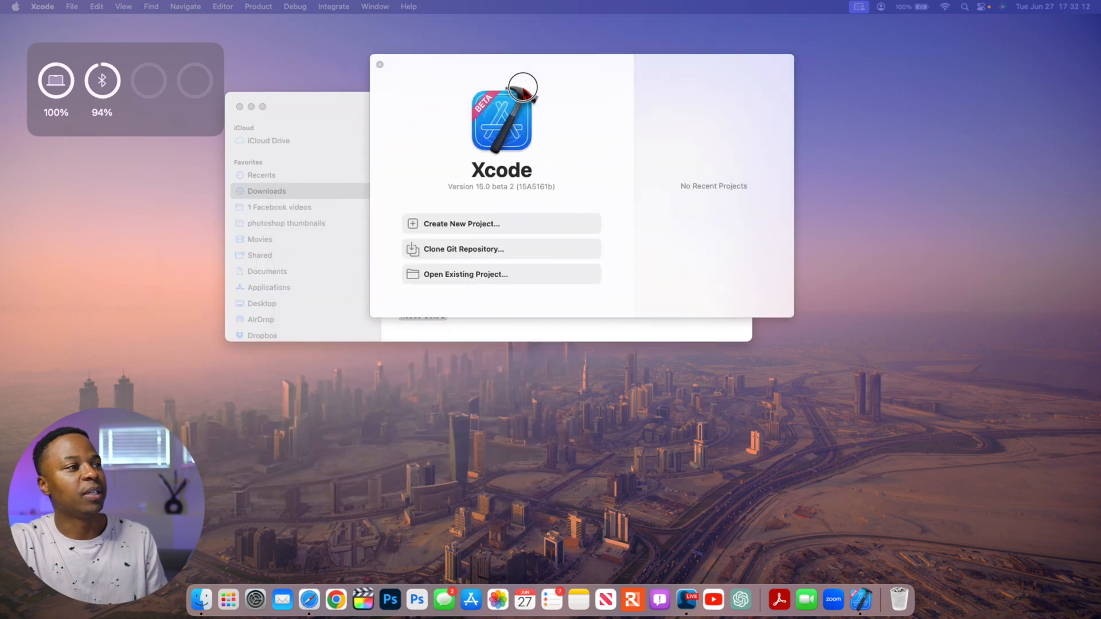
mouse_move(481, 214)
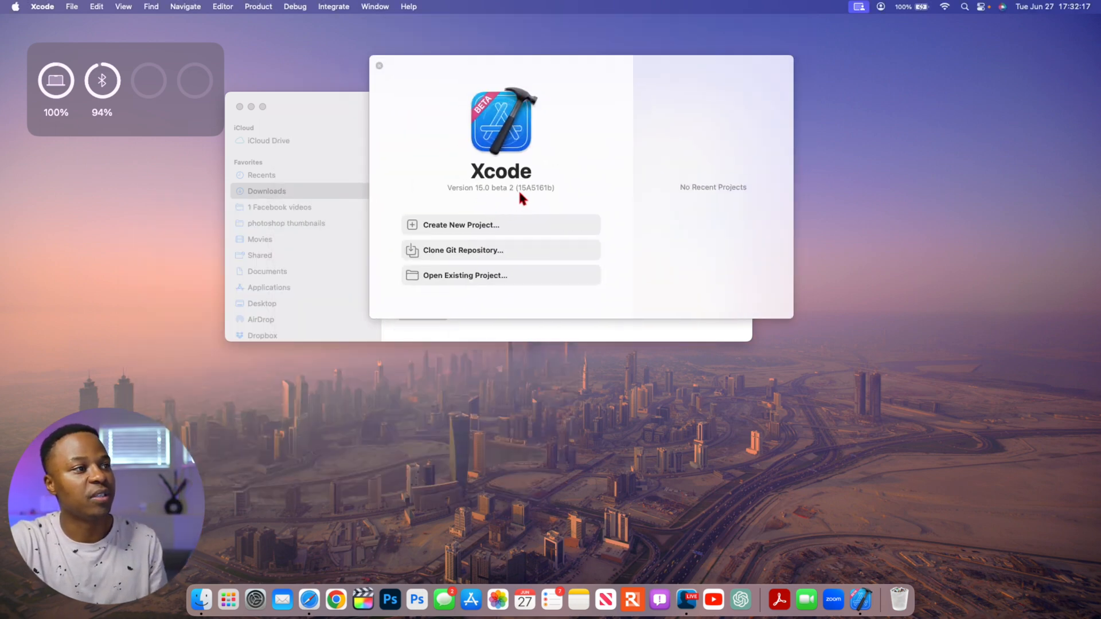
double_click(535, 187)
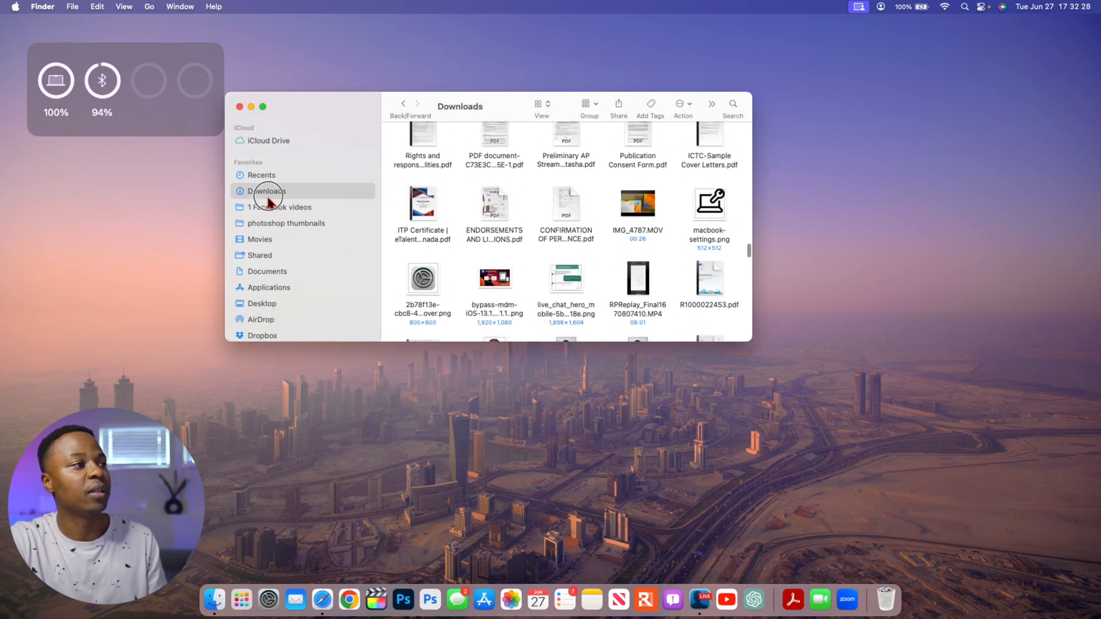
Mount the visionOS simulator .dmg and open xrOS 1.0.simruntime from its Runtimes folder
right_click(492, 218)
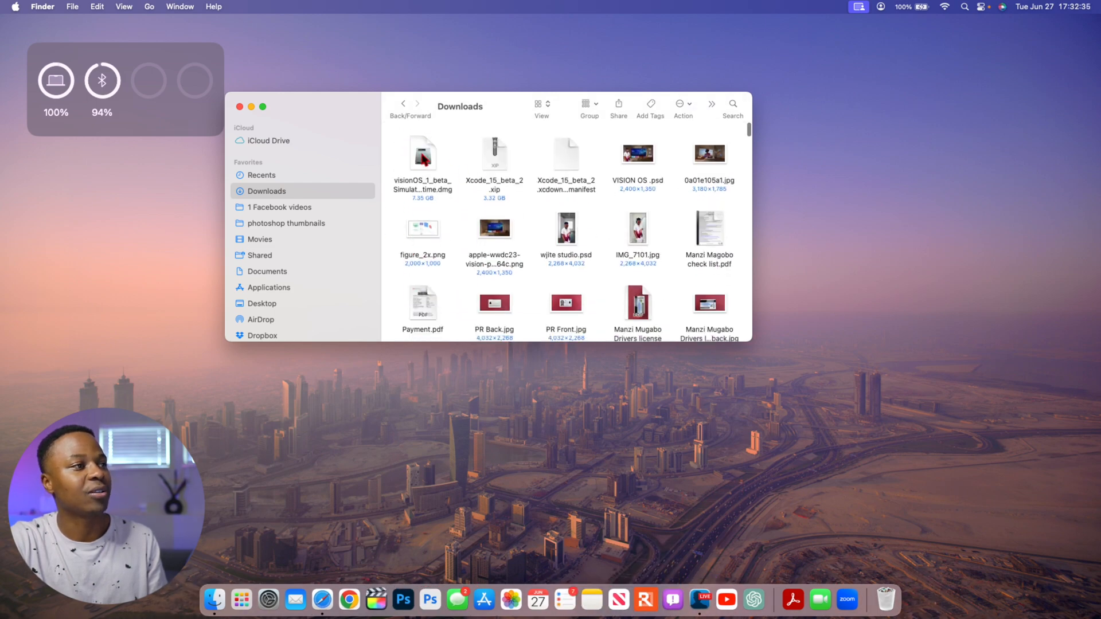
click(422, 155)
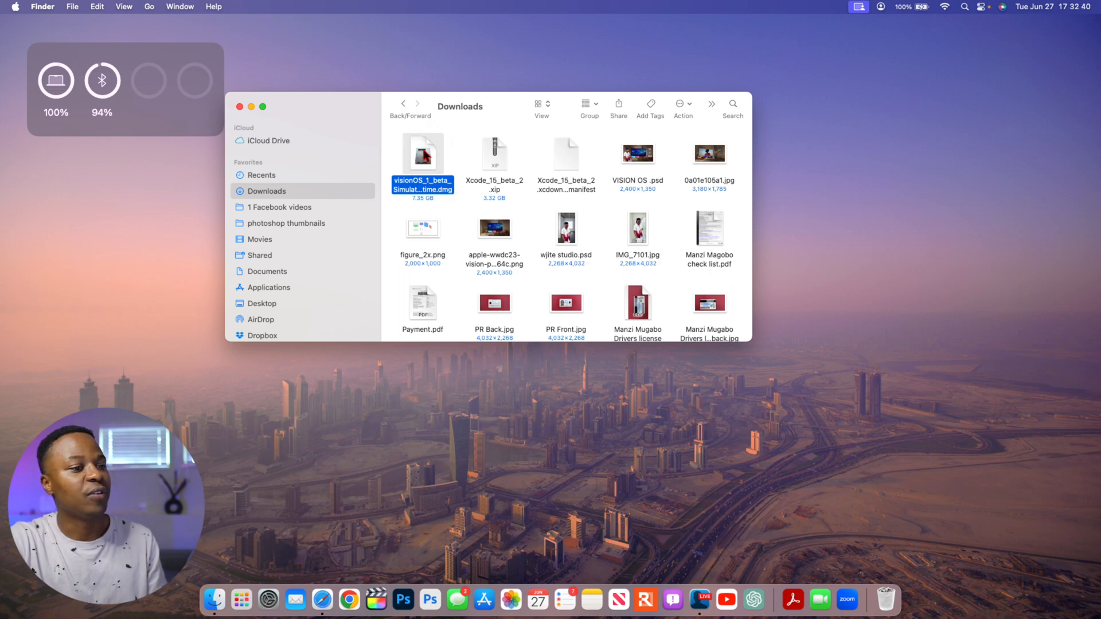
double_click(422, 153)
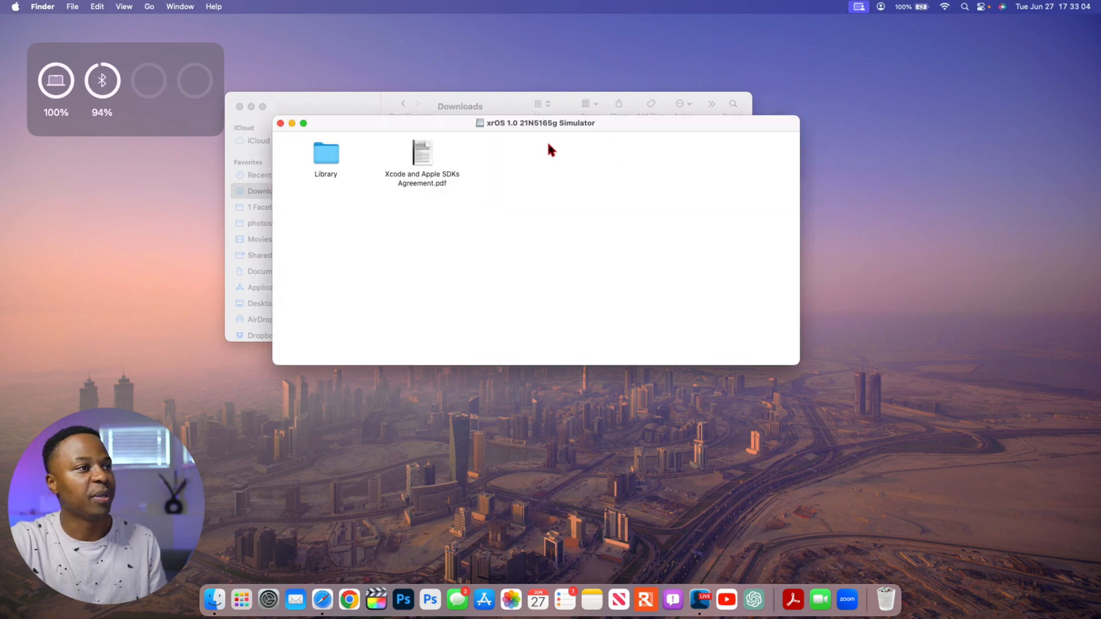
double_click(325, 154)
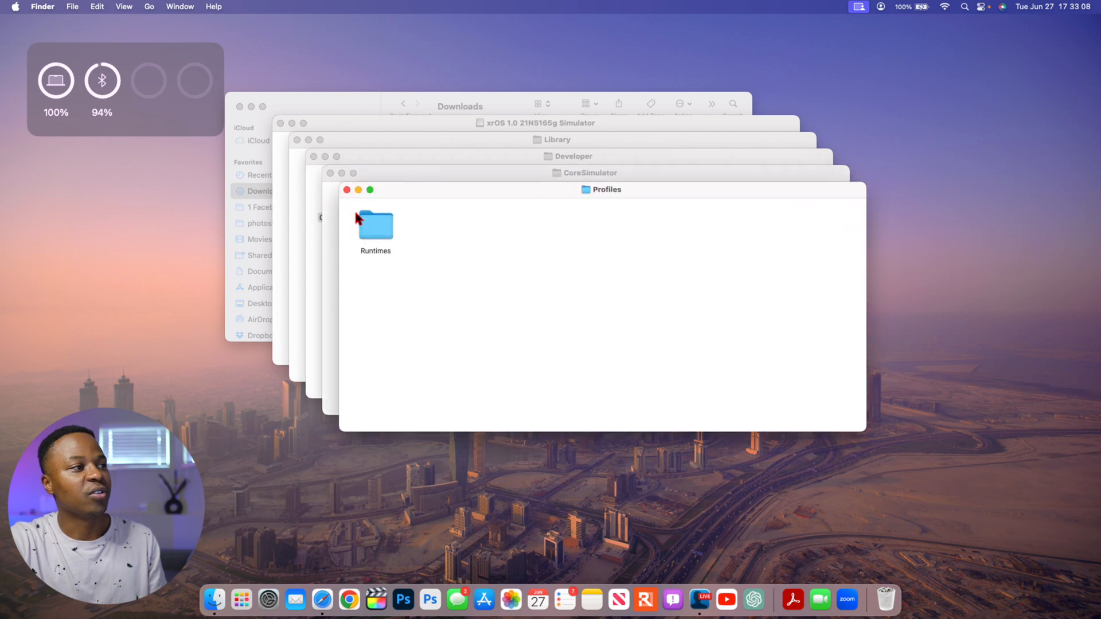
double_click(375, 227)
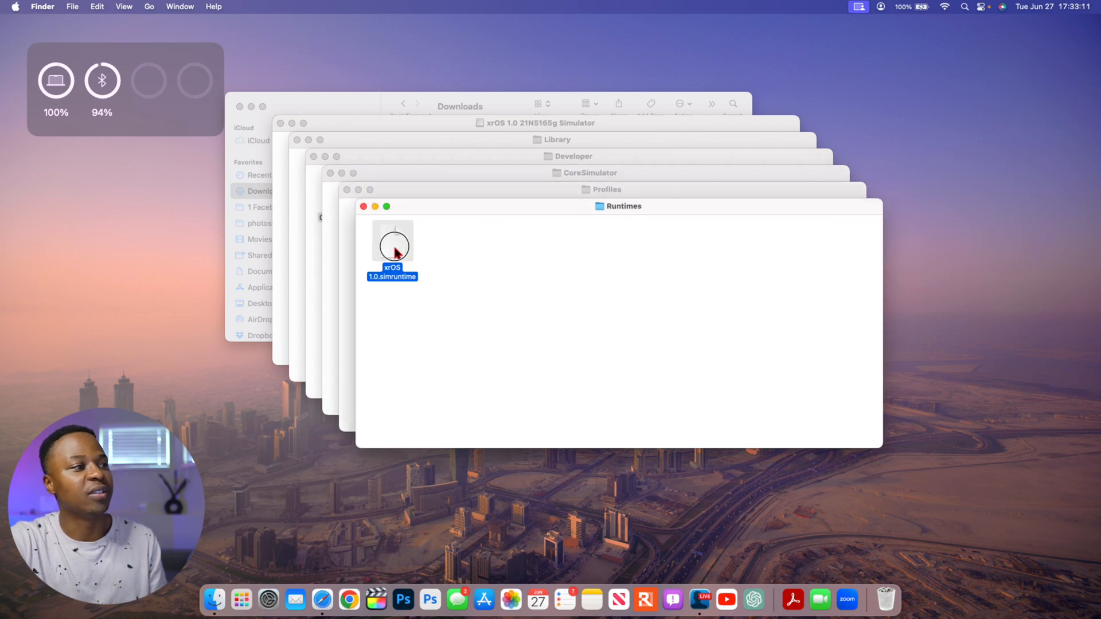
double_click(393, 242)
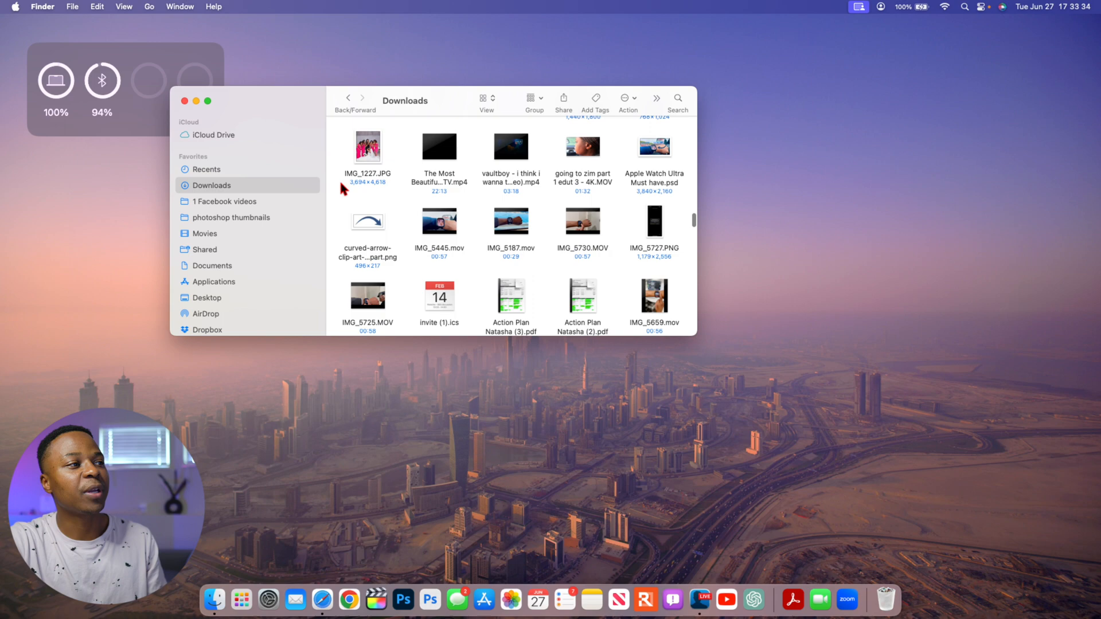
Open Xcode's Devices and Simulators window from the Window menu
scroll(down, 3)
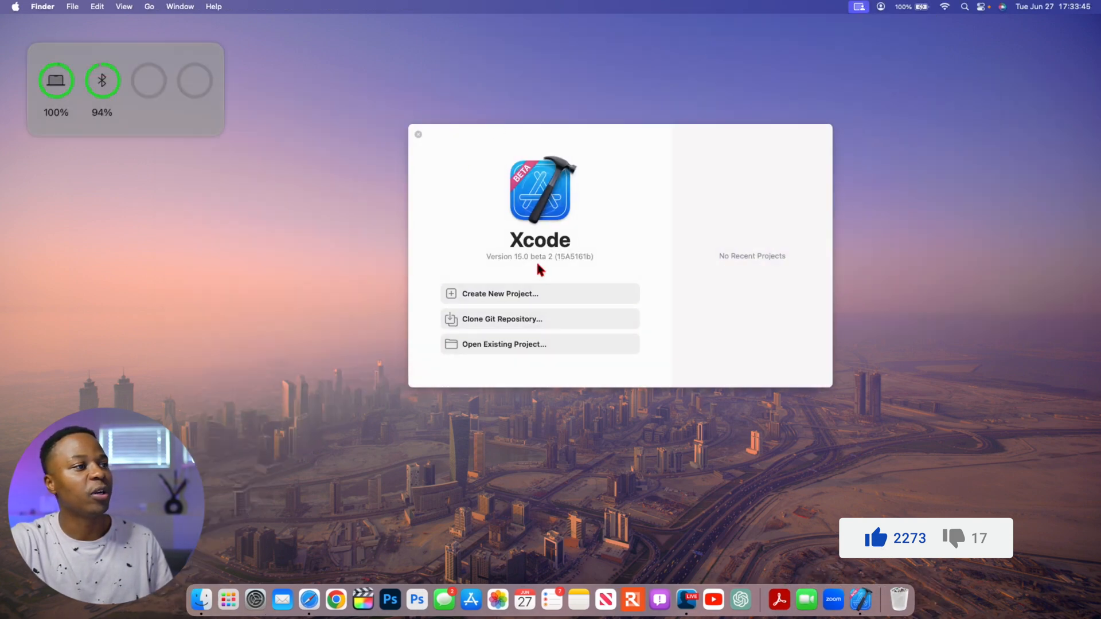
click(375, 7)
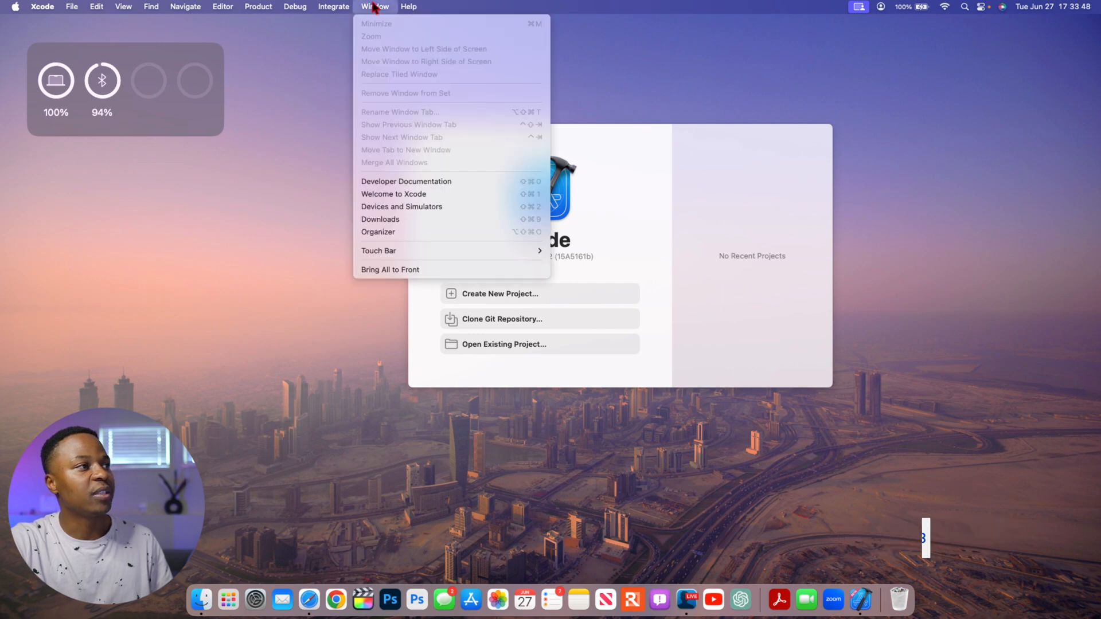
mouse_move(428, 181)
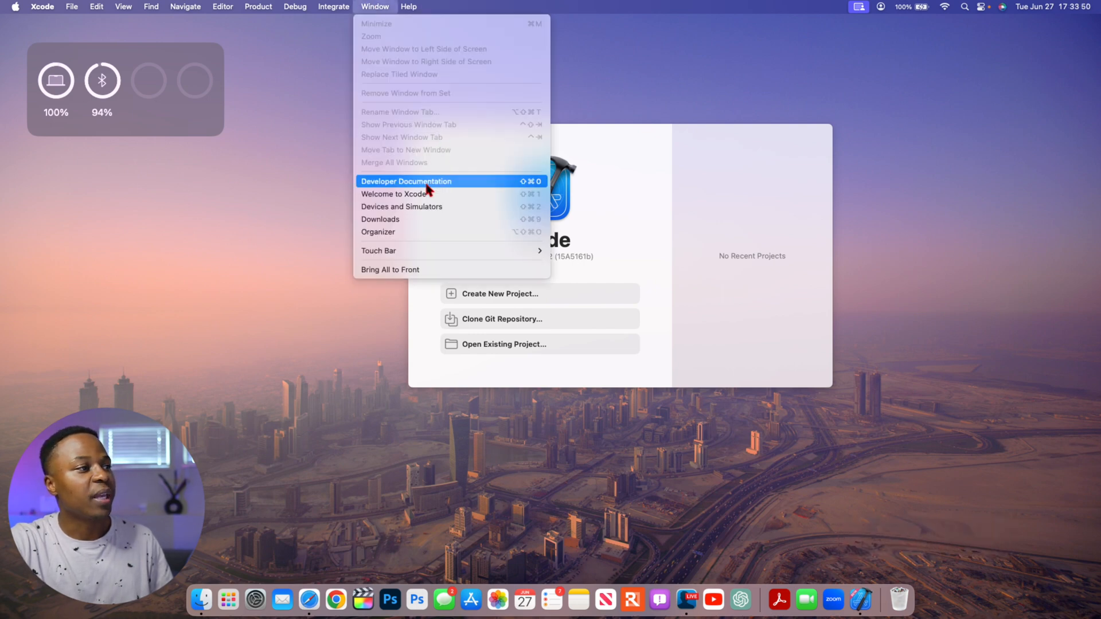
click(401, 206)
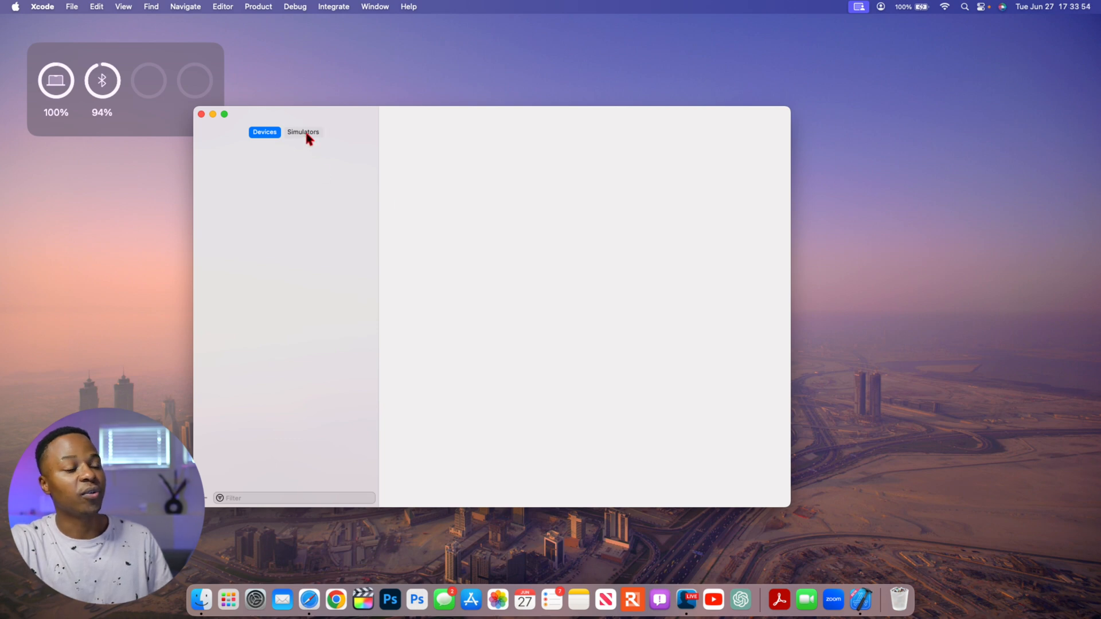
Show the Simulators list and select Apple Vision Pro on visionOS 1.0 (21N5165g)
click(303, 131)
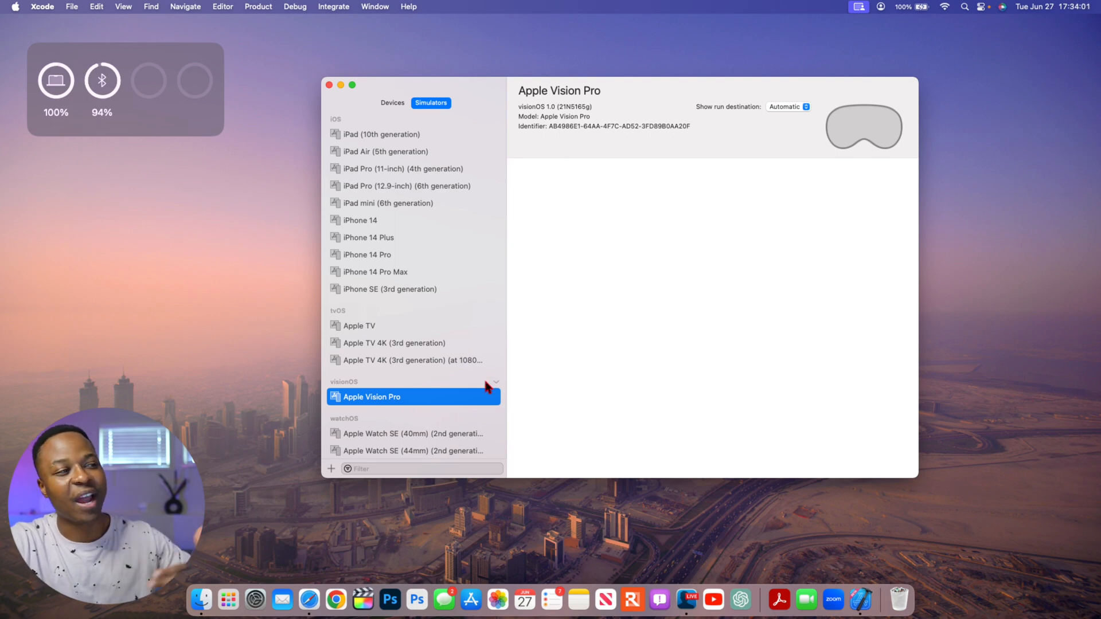
scroll(down, 3)
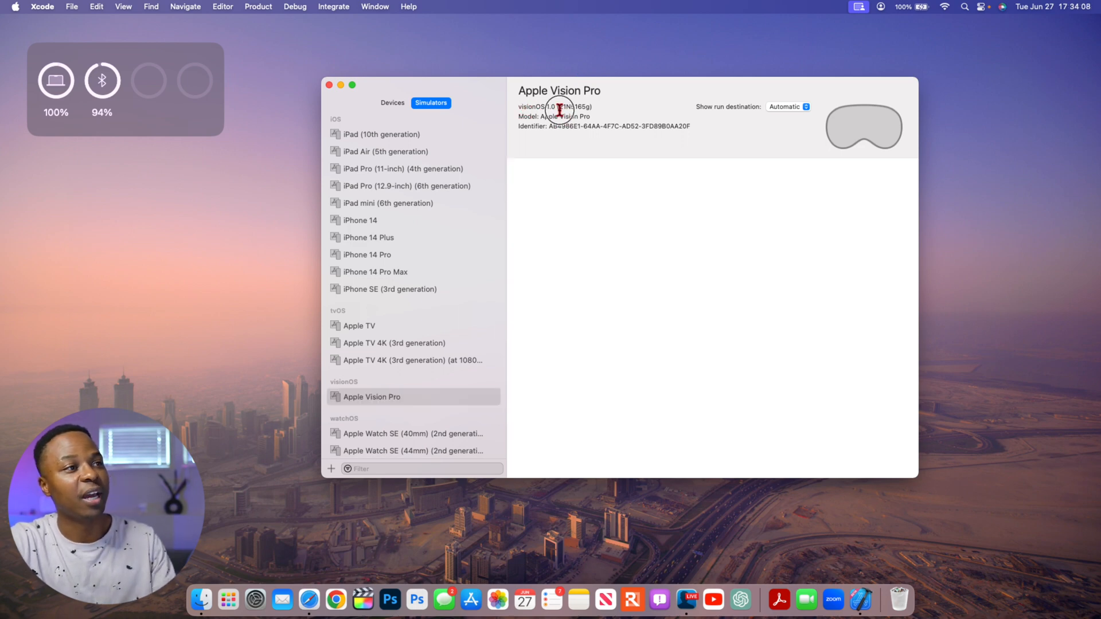
double_click(568, 107)
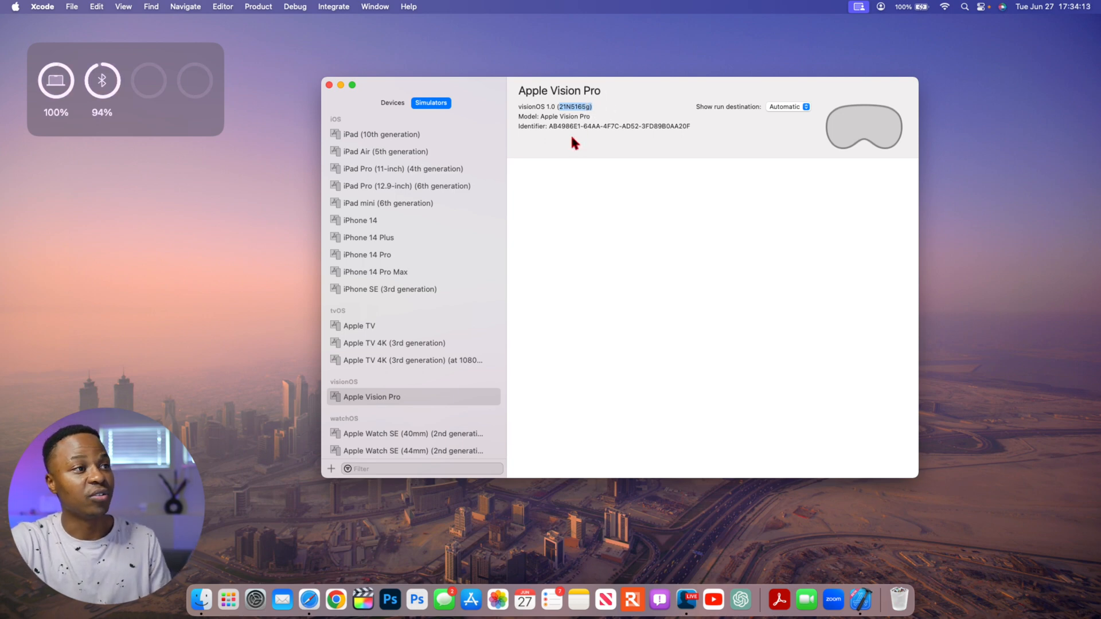
double_click(372, 397)
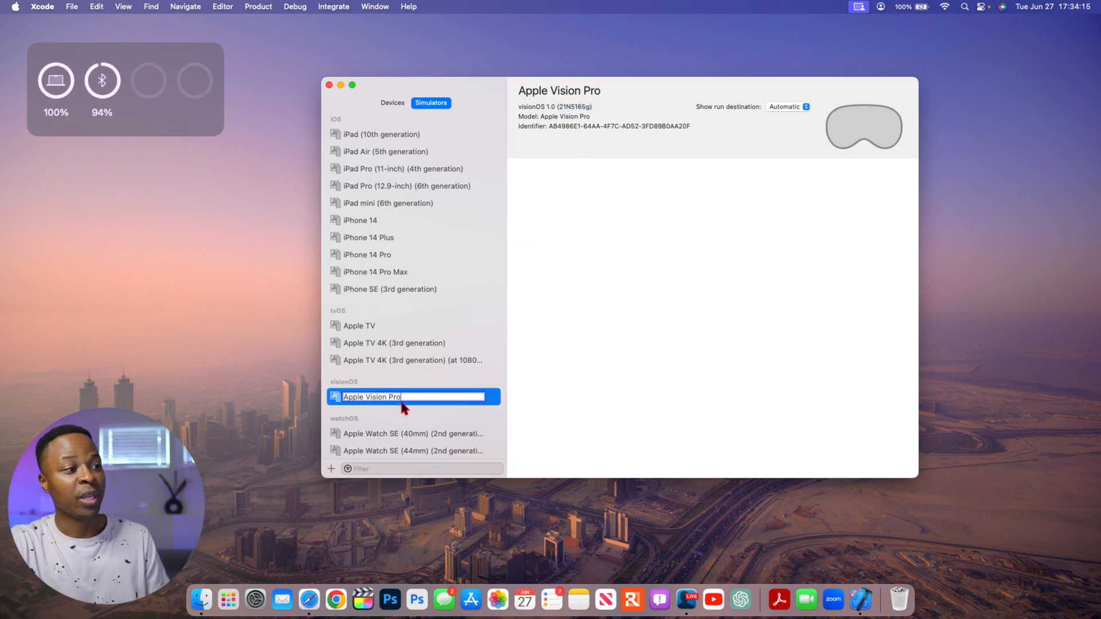
mouse_move(449, 315)
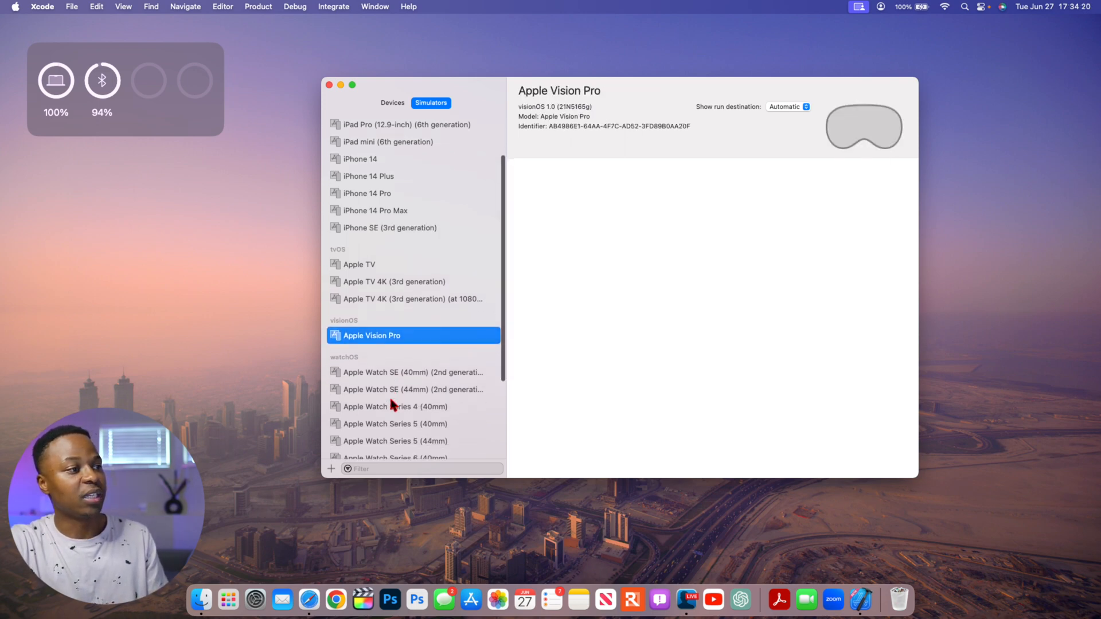
scroll(down, 3)
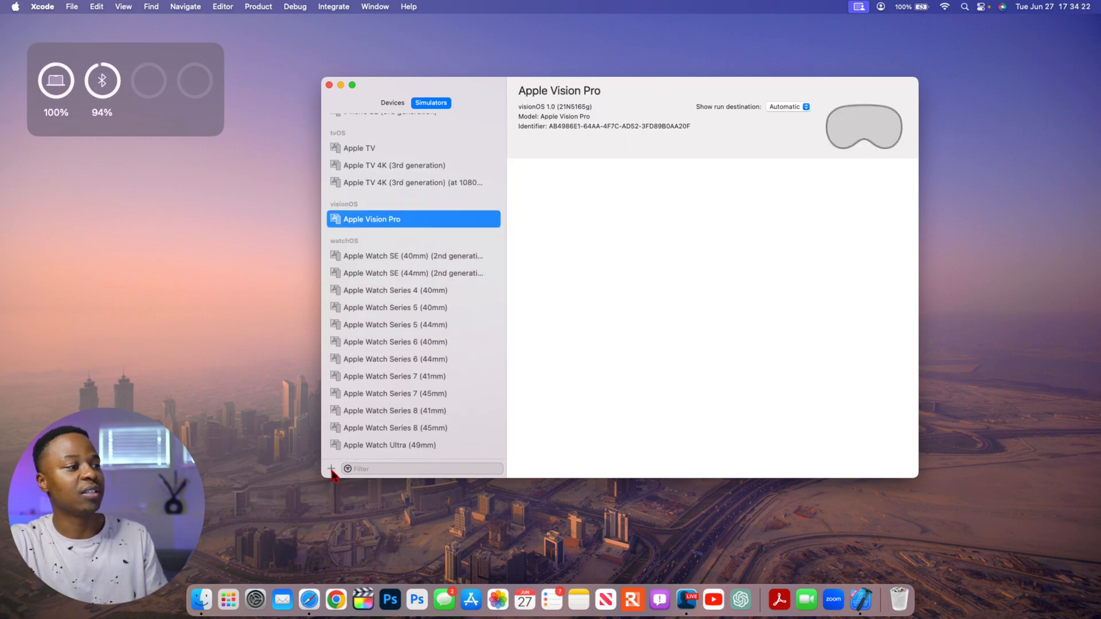
Create a simulator named 'Apple Pro' with device type Apple Vision Pro on visionOS 1.0
click(331, 468)
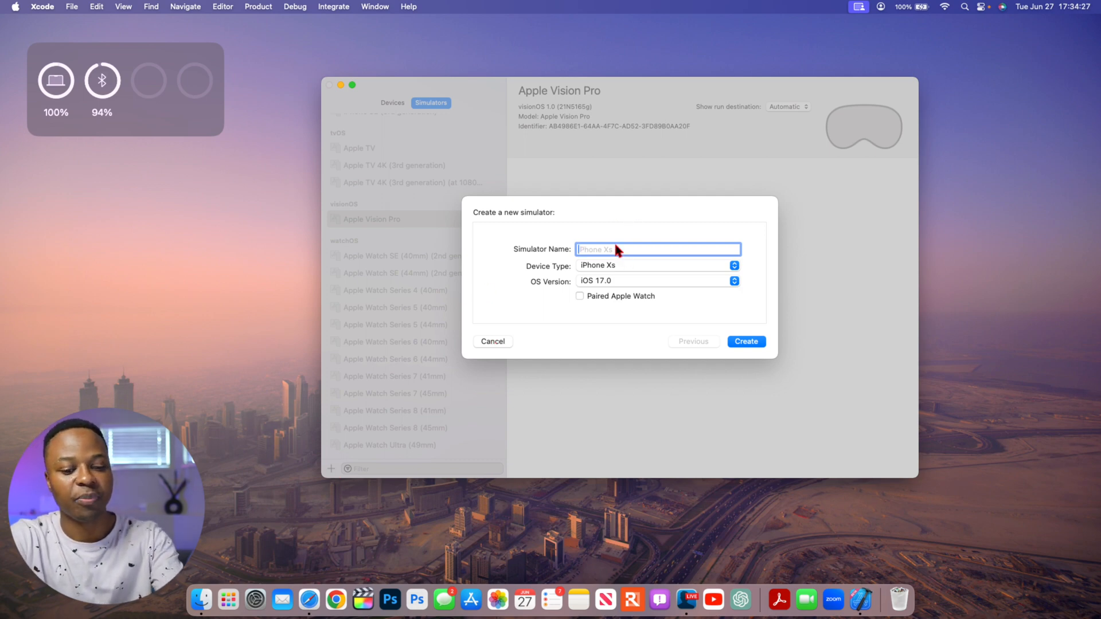
text(Apple Pro)
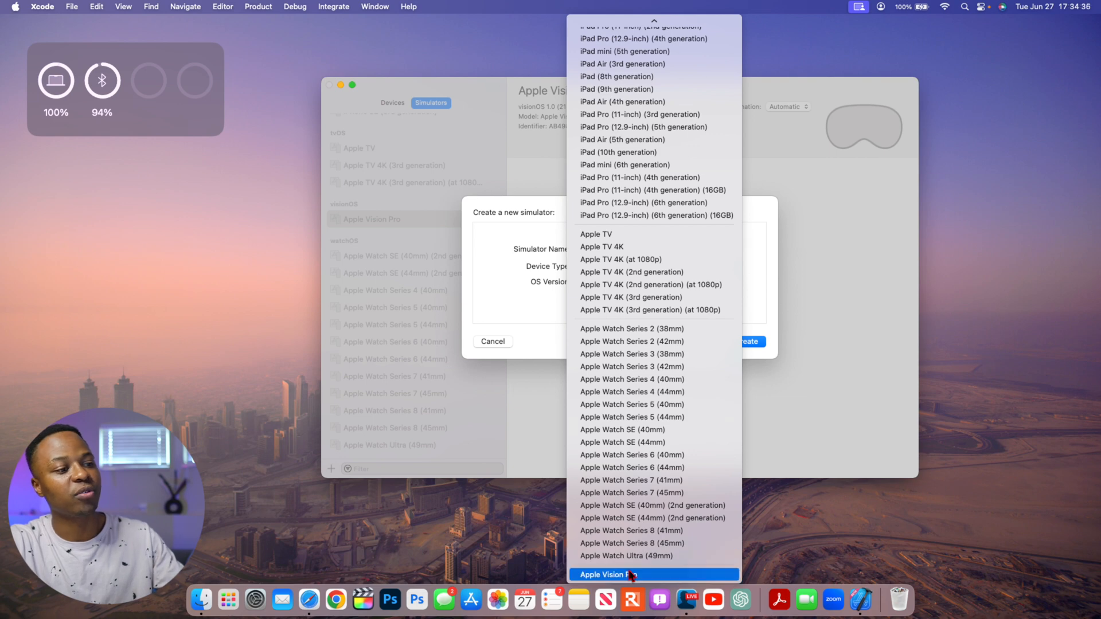
click(610, 575)
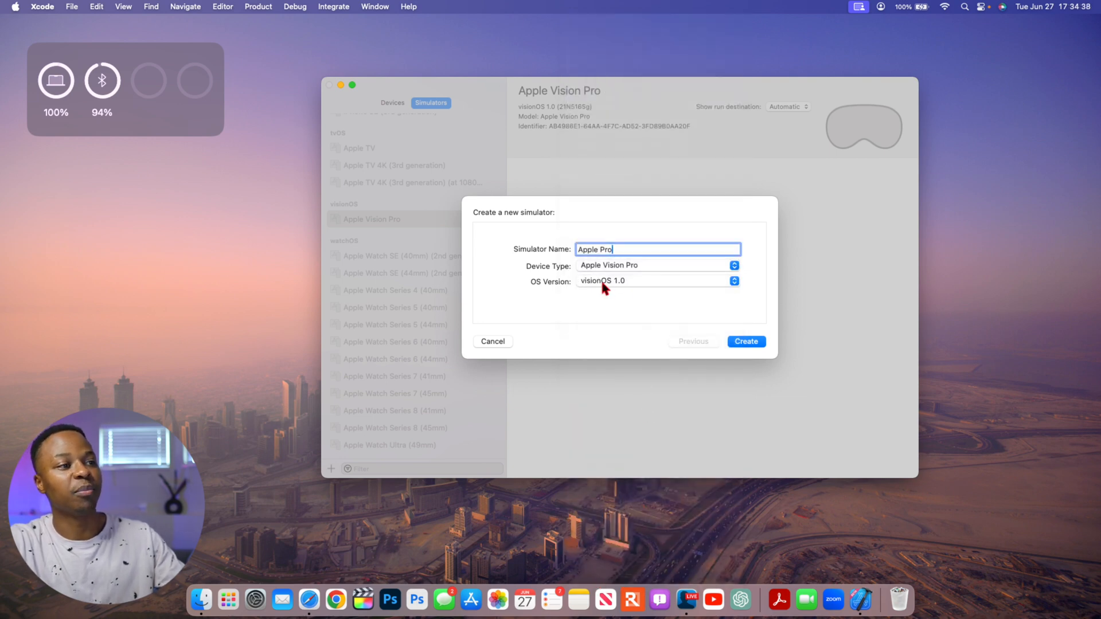
mouse_move(605, 294)
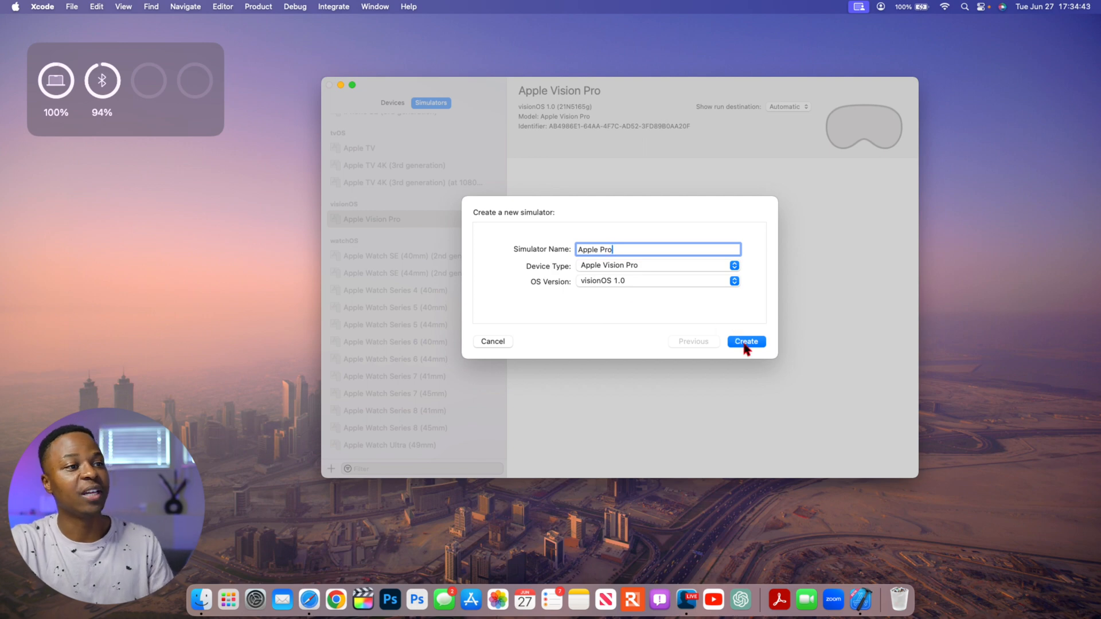
mouse_move(707, 346)
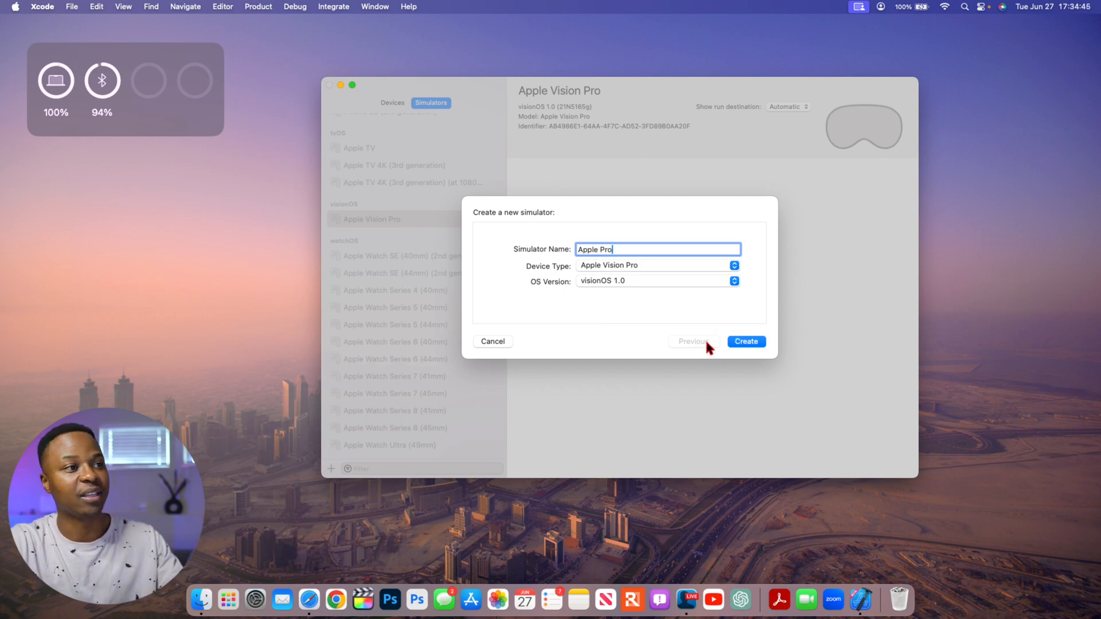
click(746, 342)
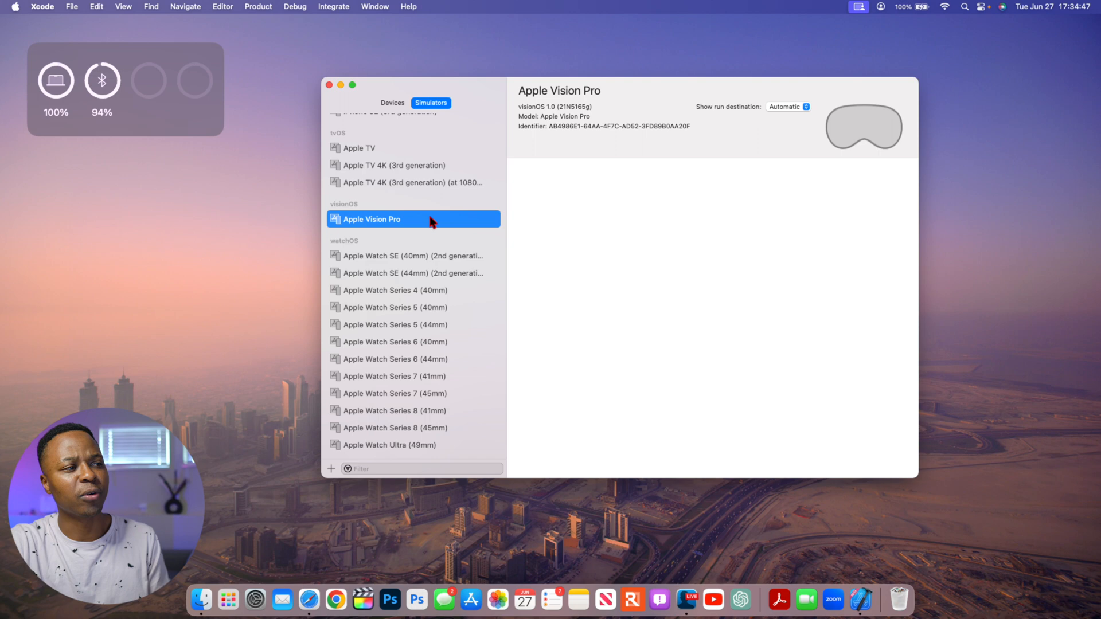
mouse_move(387, 228)
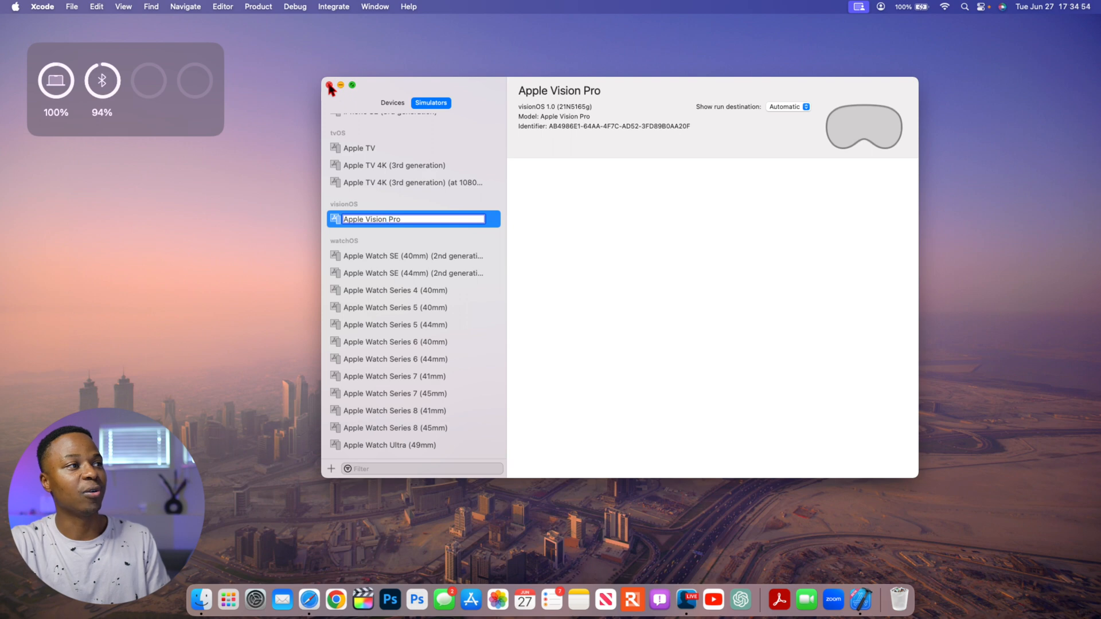
Close the devices window and launch the Simulator app via Spotlight
click(329, 85)
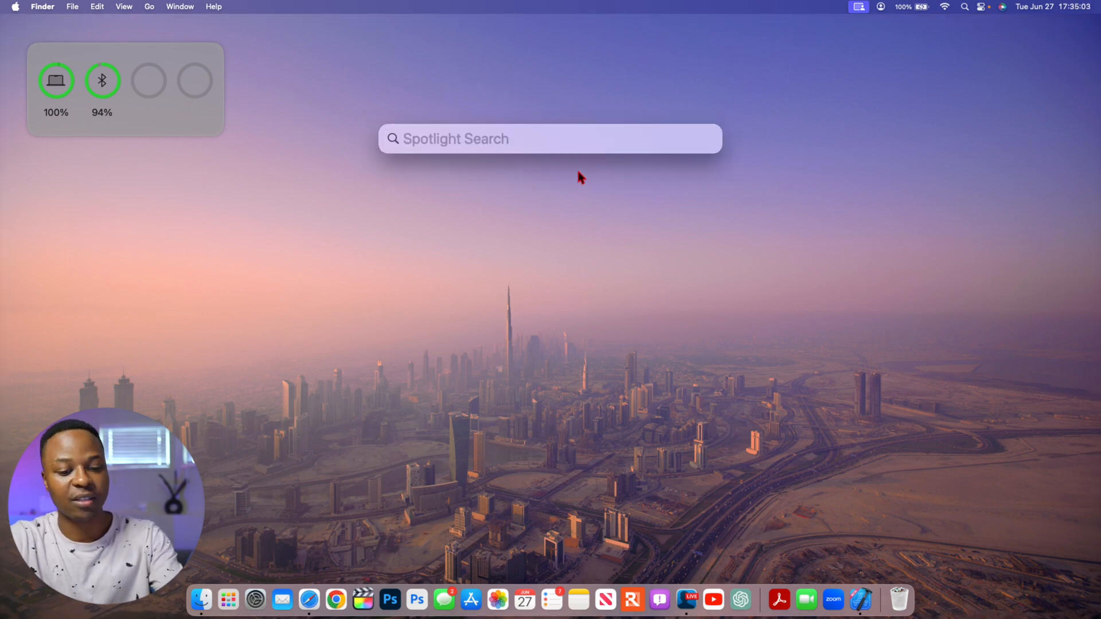
text(simultaneously)
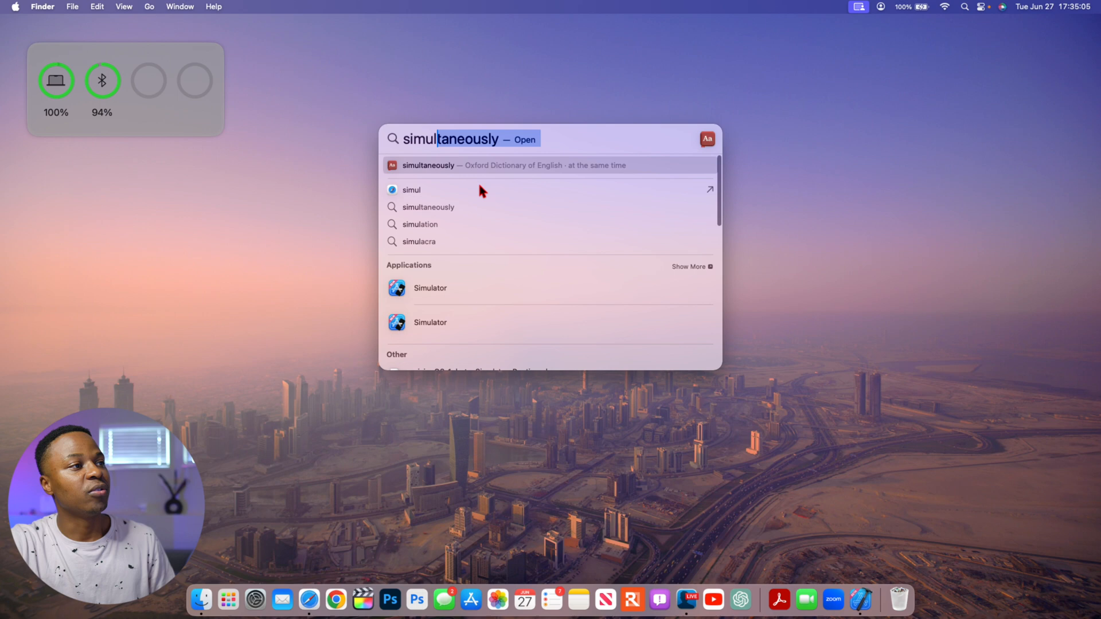
mouse_move(427, 320)
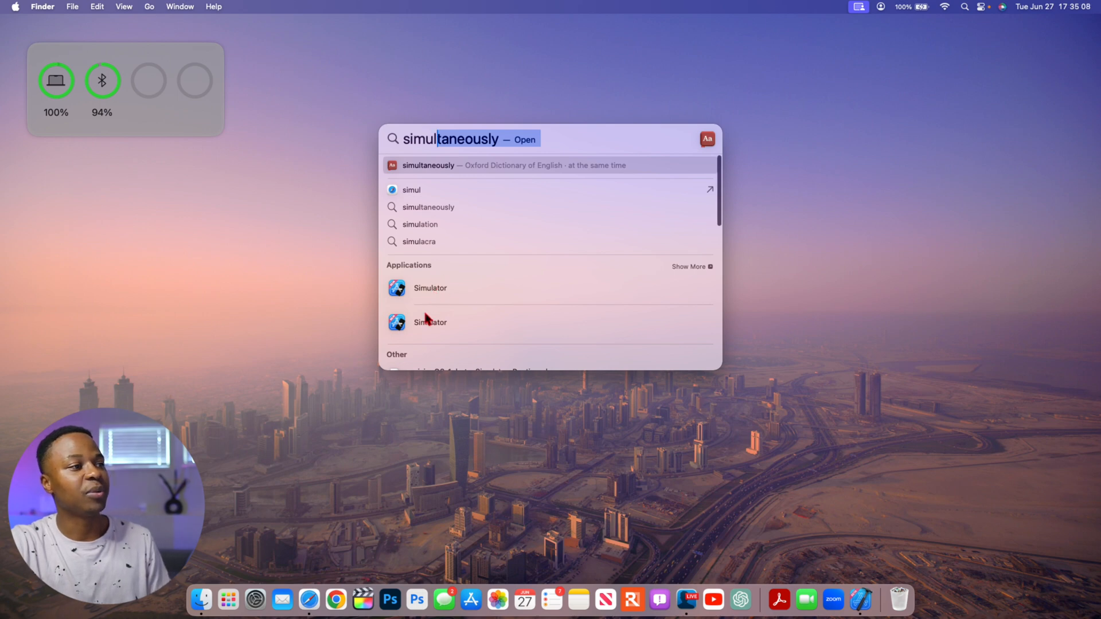
key(escape)
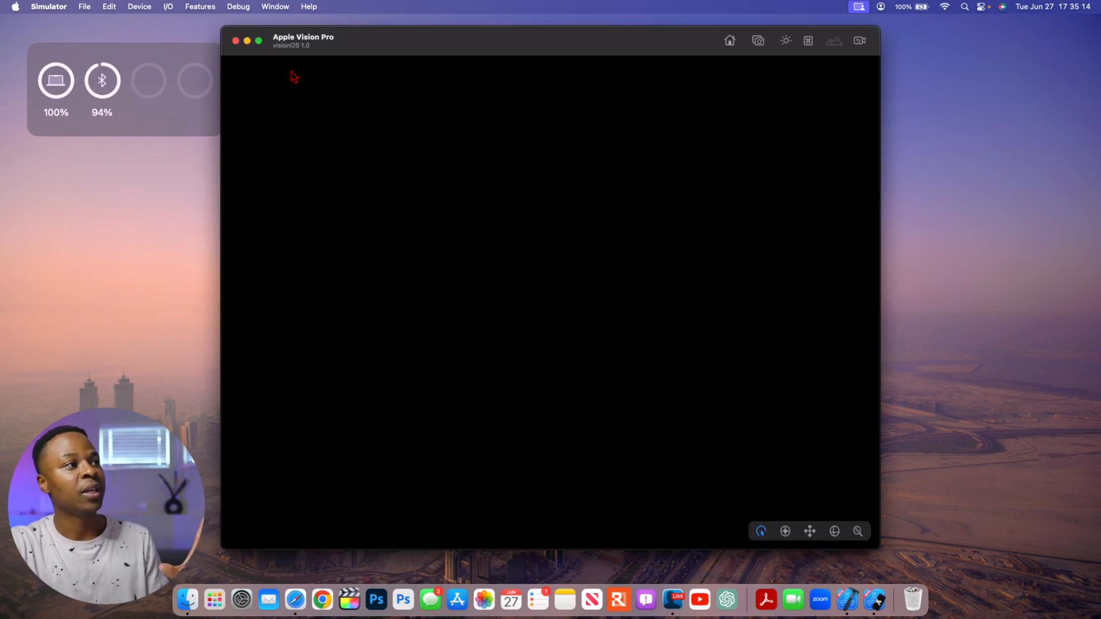
mouse_move(337, 46)
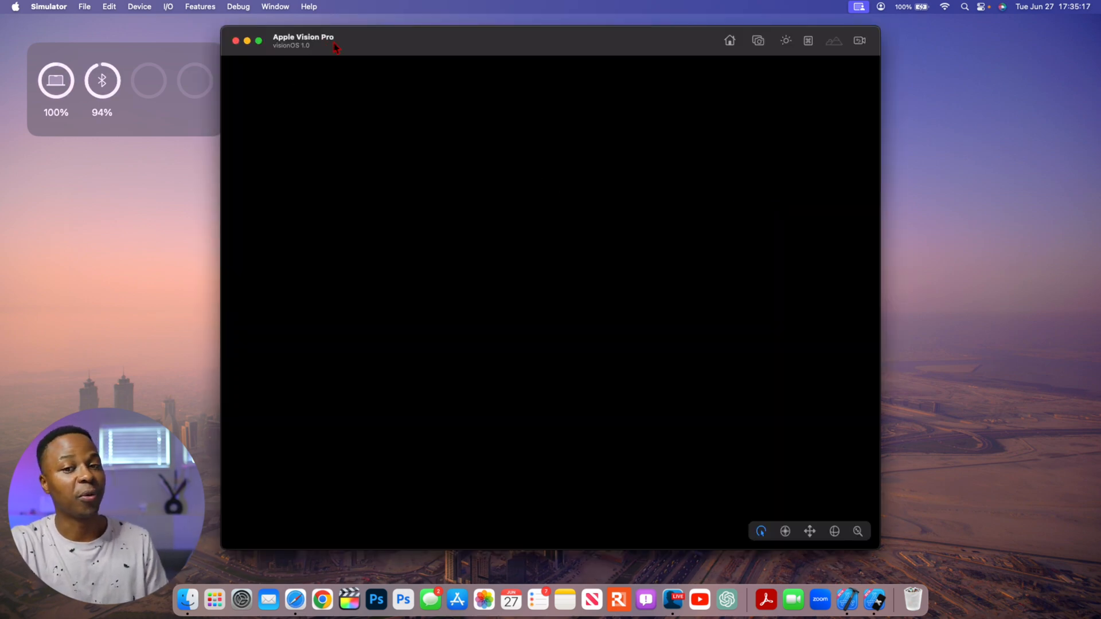
mouse_move(574, 277)
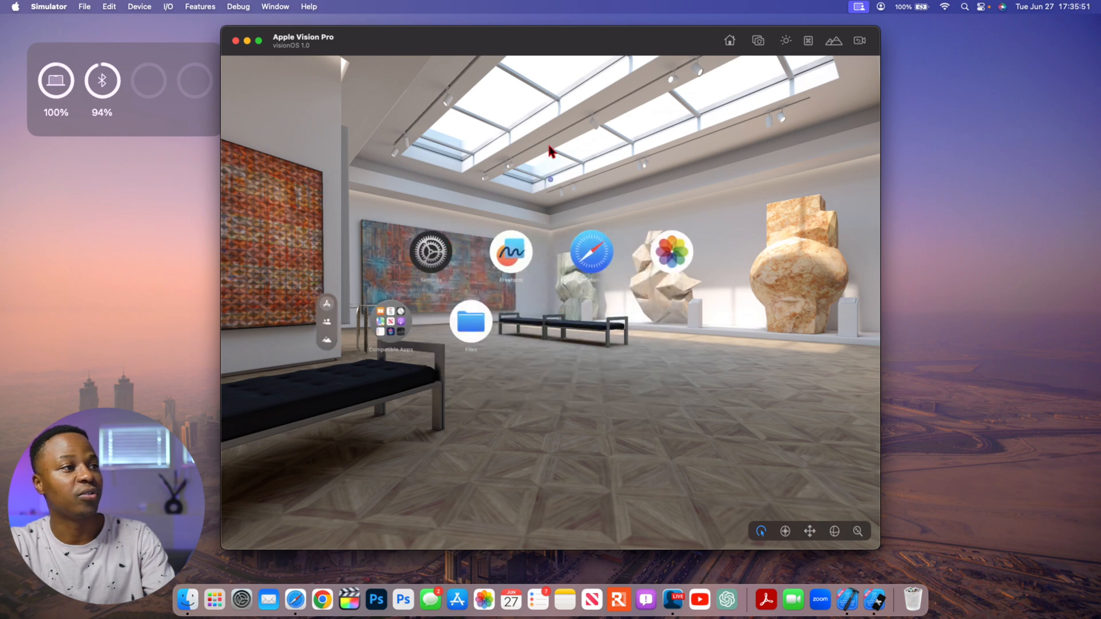
mouse_move(552, 187)
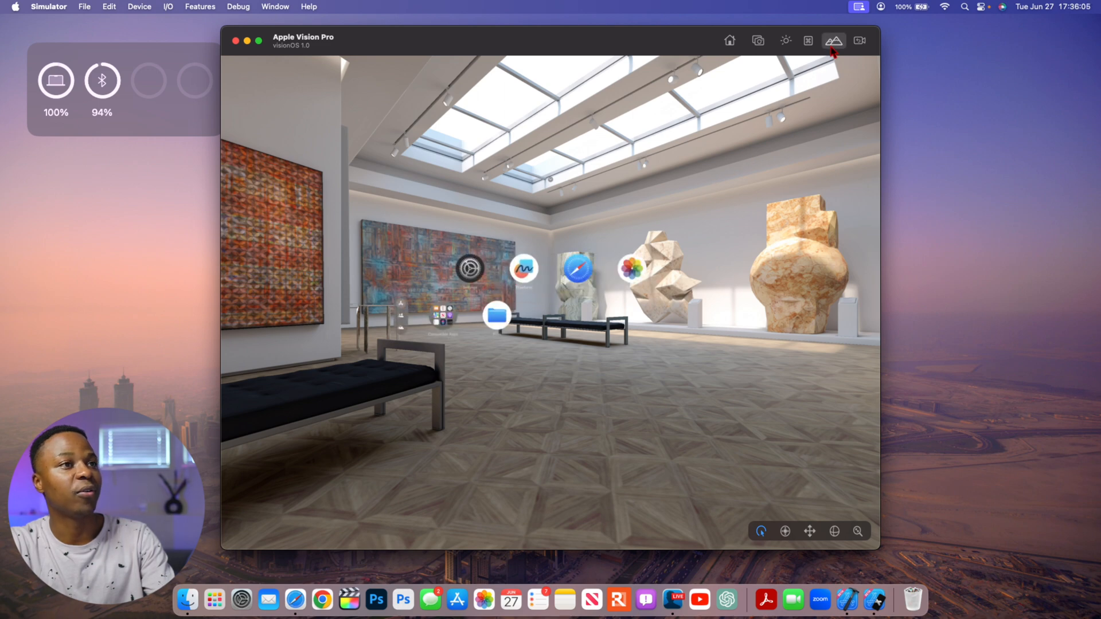
Switch the simulated scene to Kitchen (Day), then to Living Room (Day)
click(834, 40)
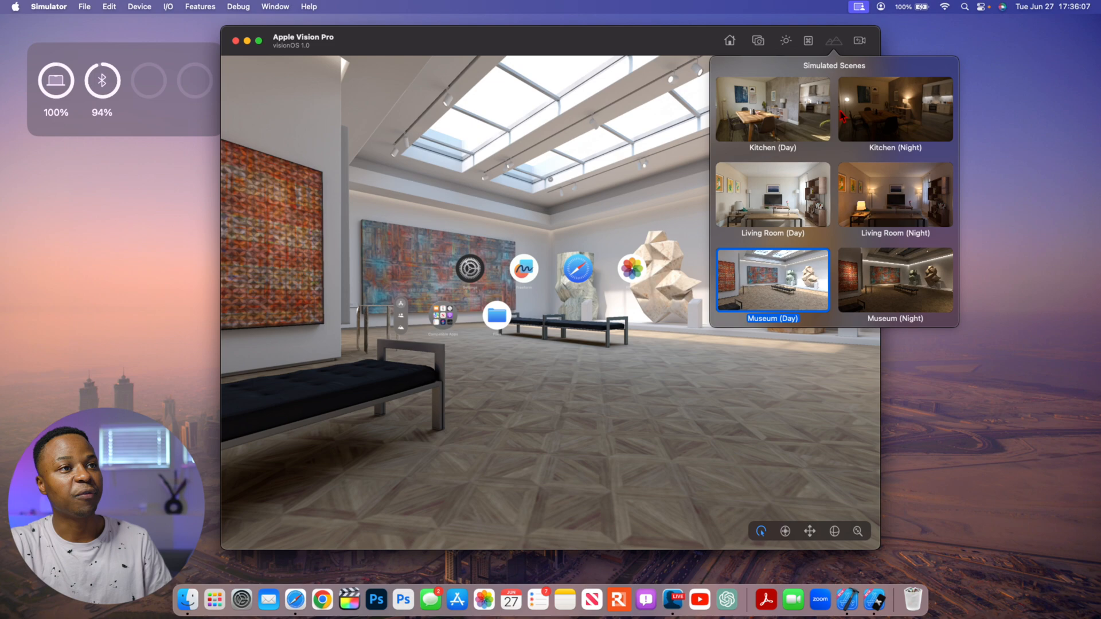
click(772, 109)
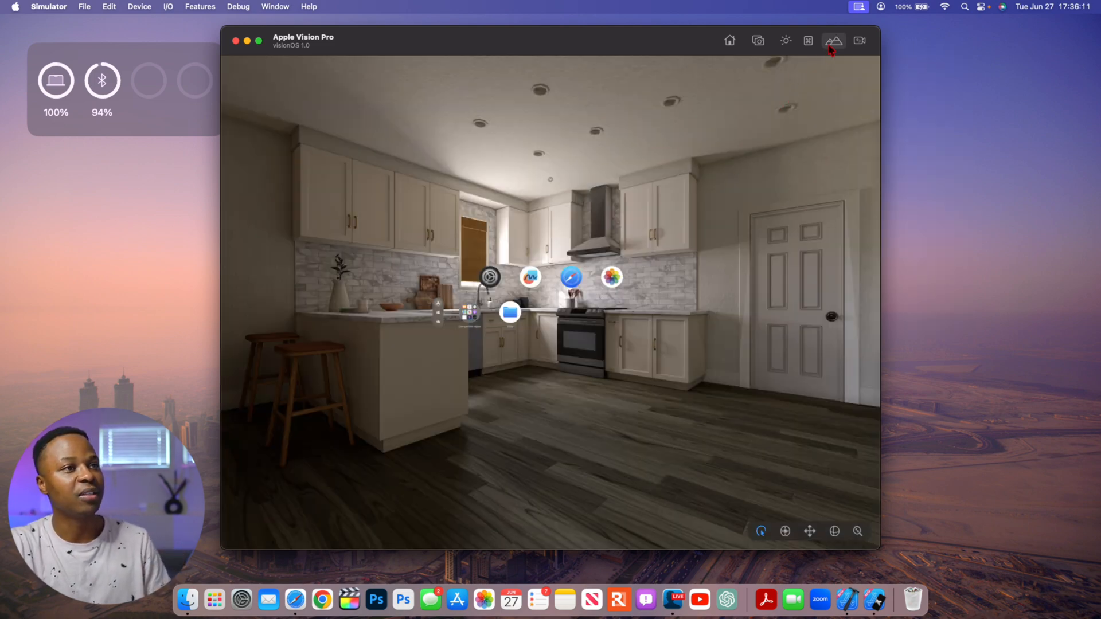
click(834, 40)
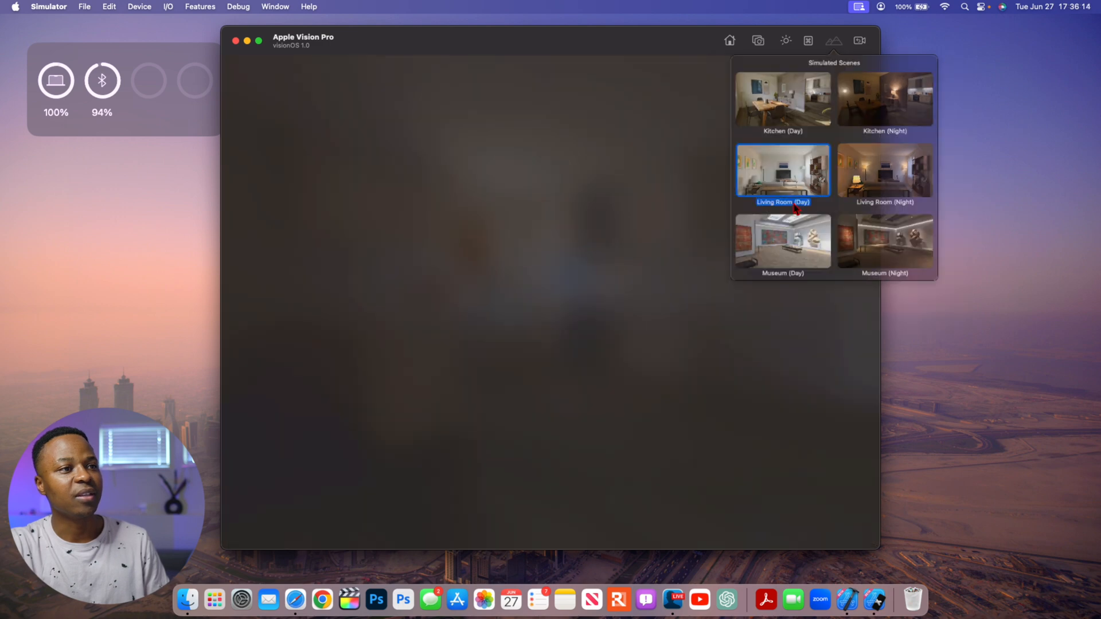
click(782, 170)
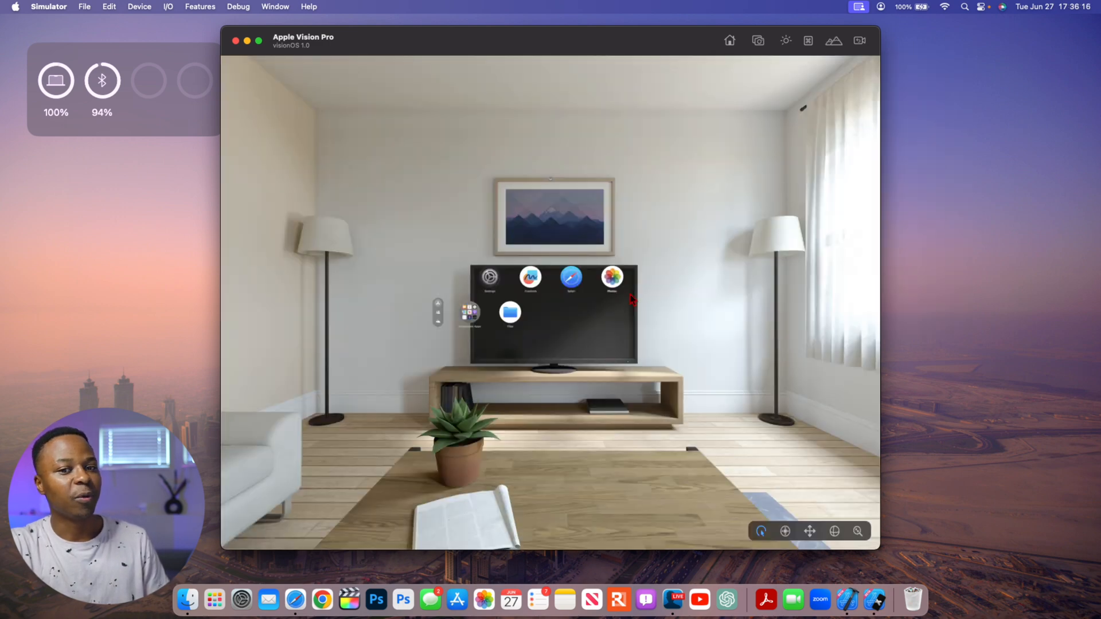
mouse_move(596, 414)
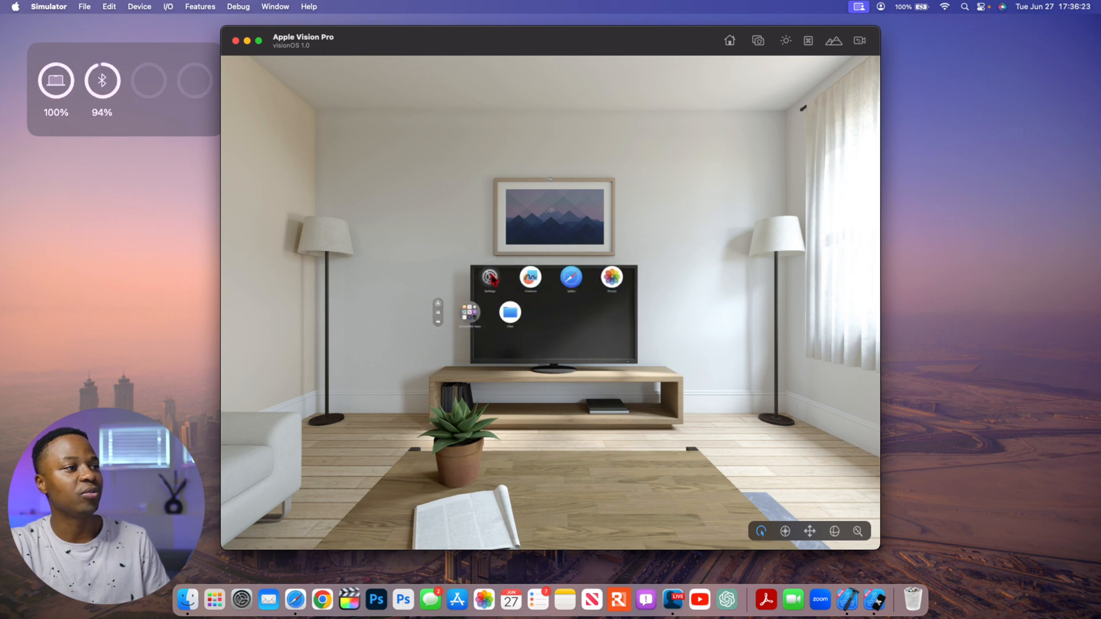
Browse visionOS Settings: version 1.0 (21N5165g) details, then the People and Environments sections
click(490, 276)
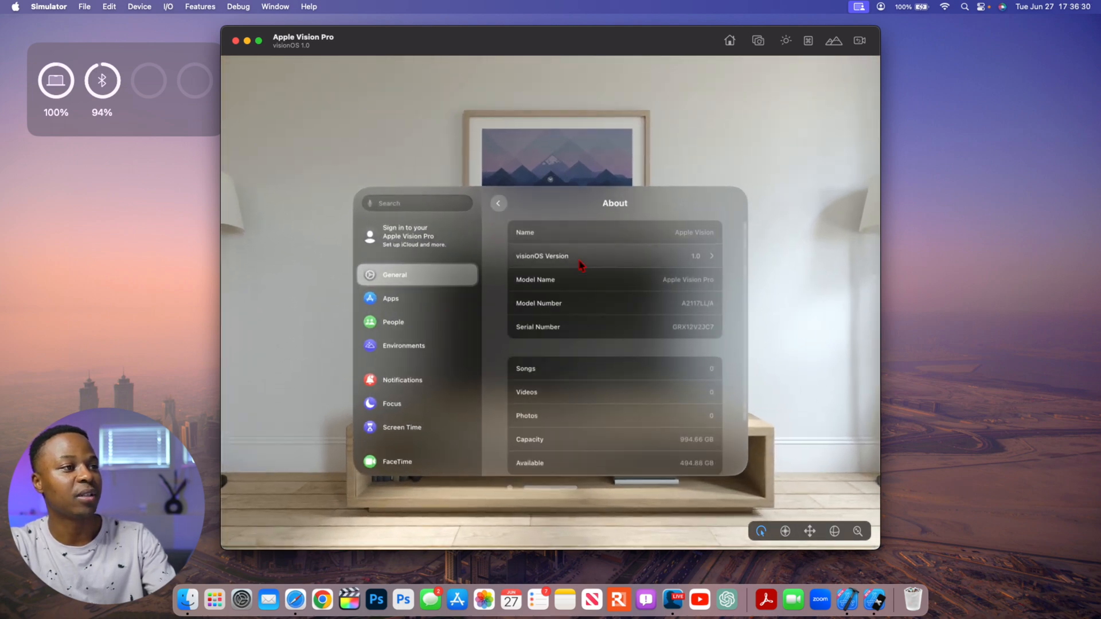
click(614, 255)
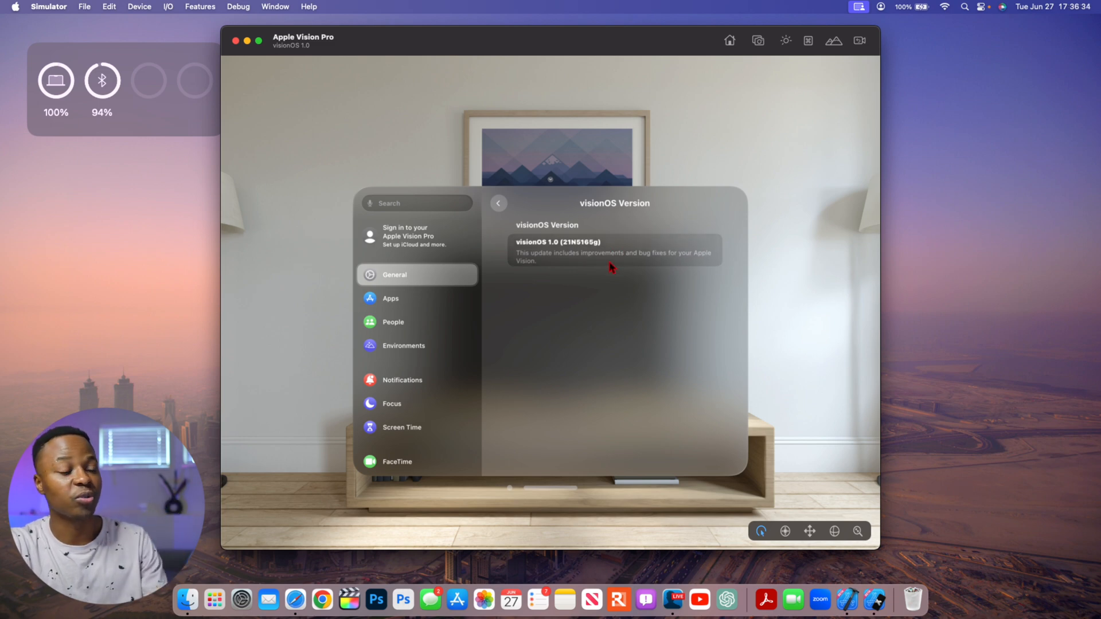
mouse_move(562, 265)
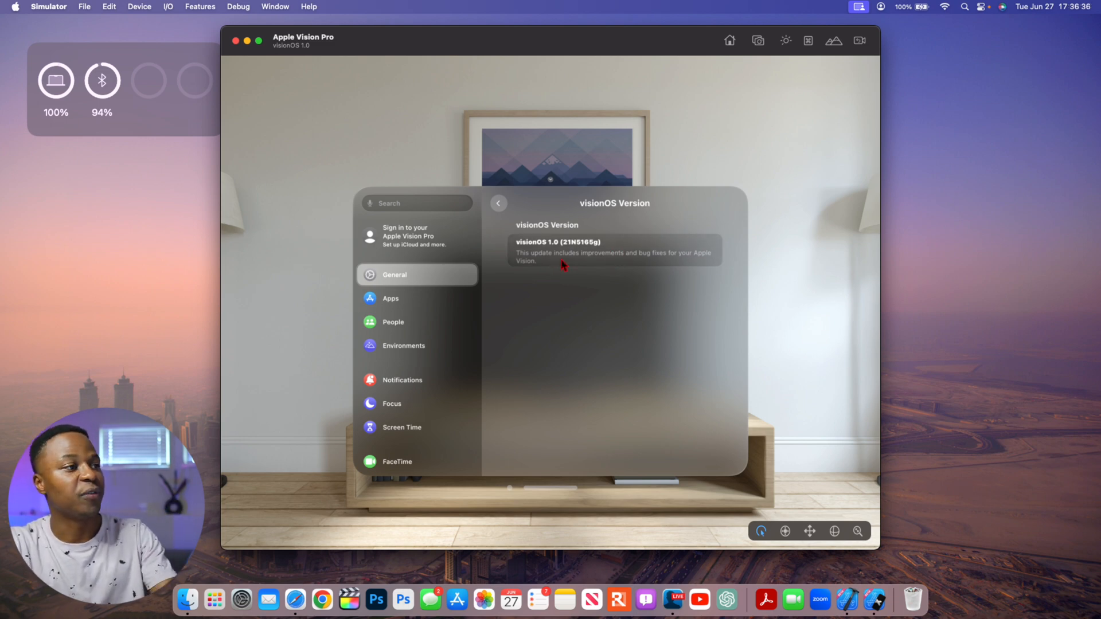
click(393, 321)
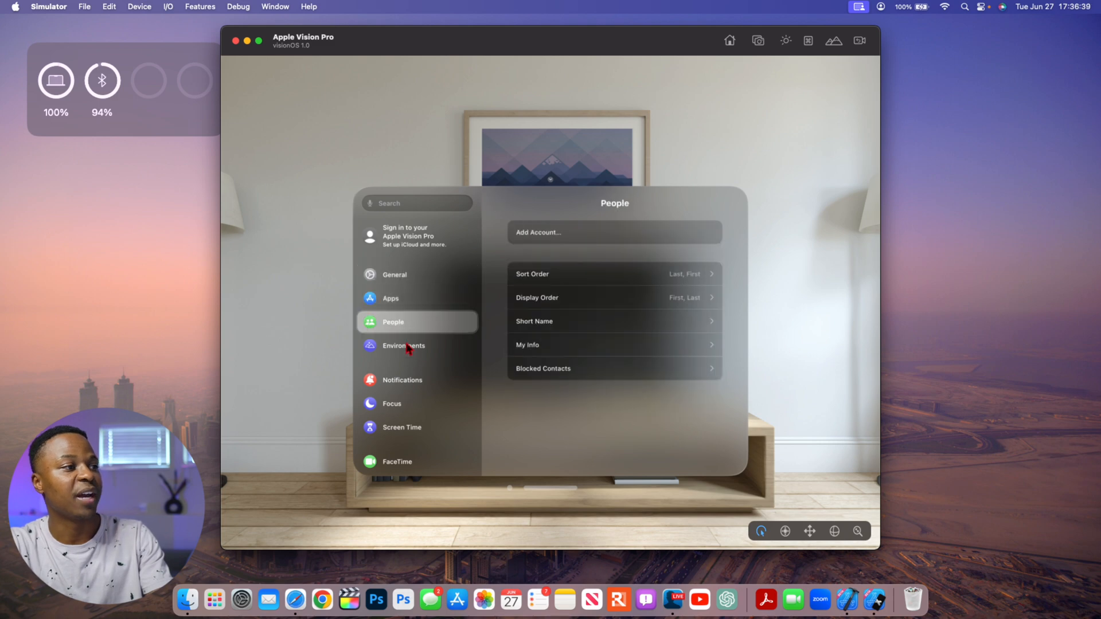
click(404, 345)
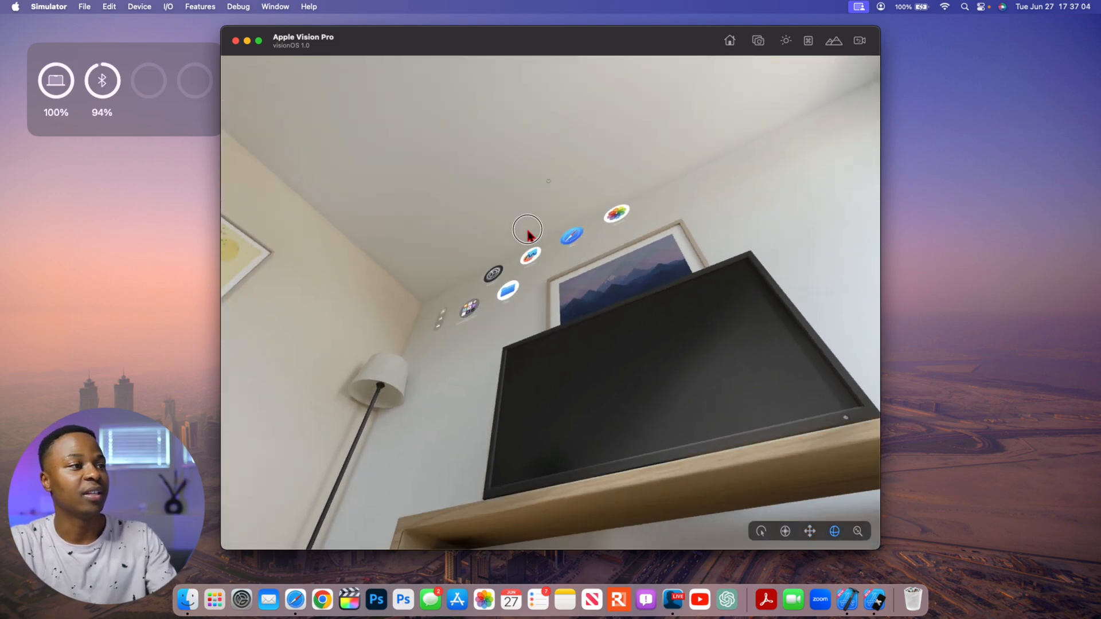
Drag the view around the living room toward the windows, bookshelf, sofa and coffee table
drag(526, 231, 639, 411)
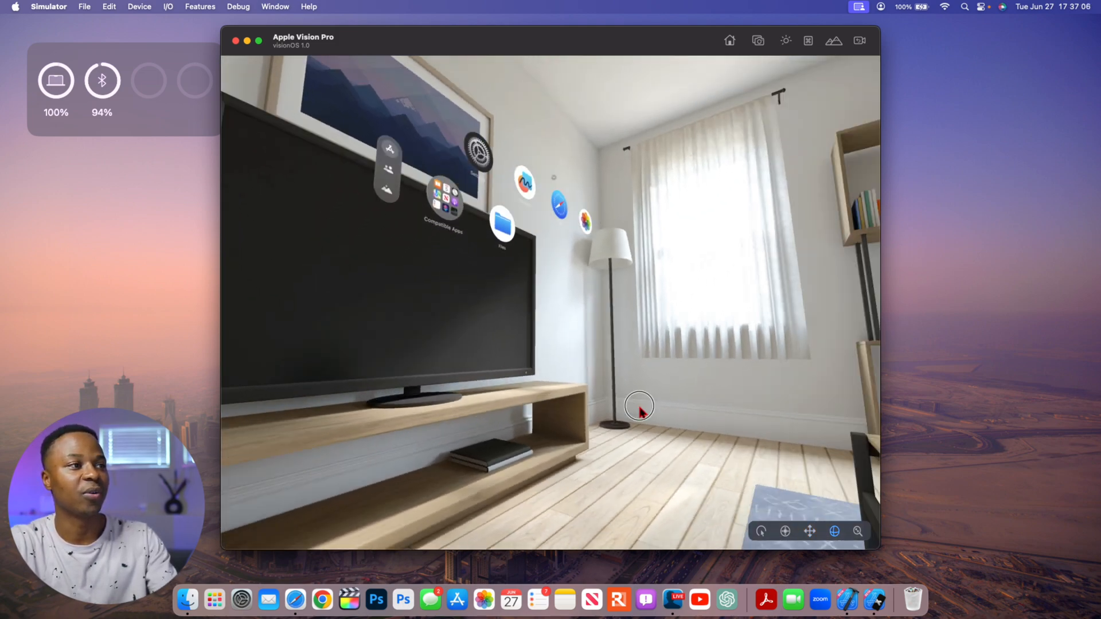
drag(639, 411, 744, 443)
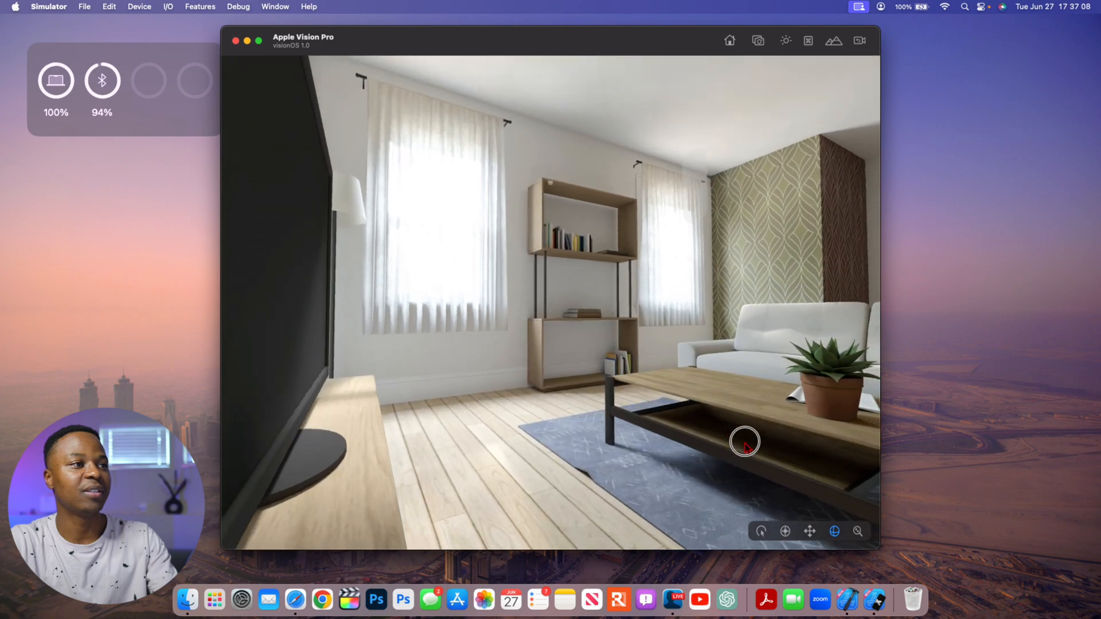